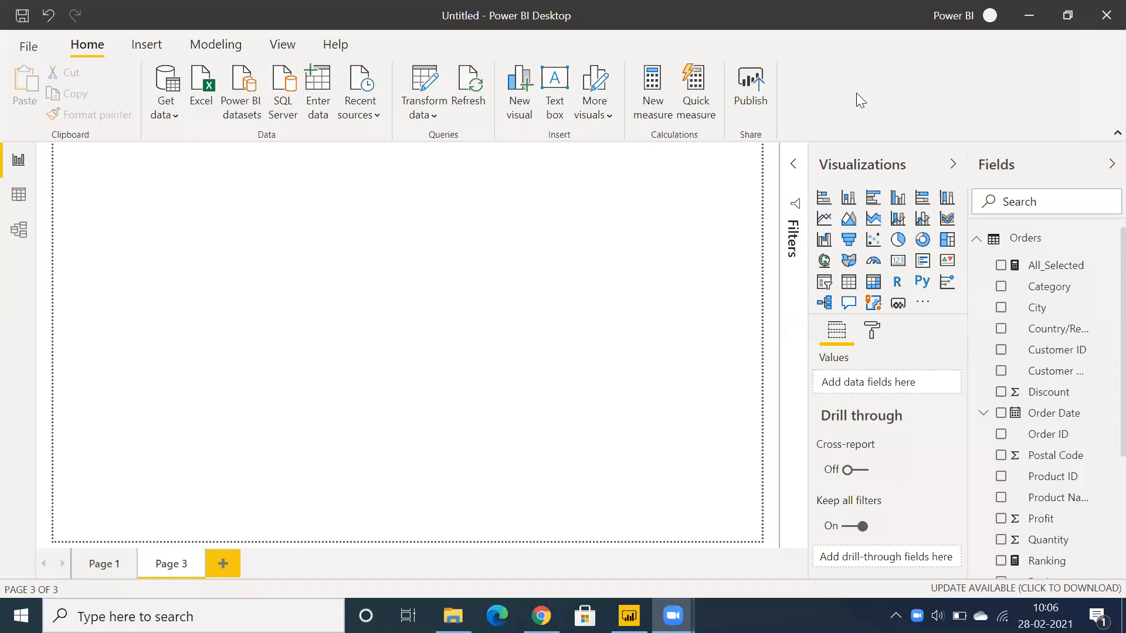
mouse_move(474, 238)
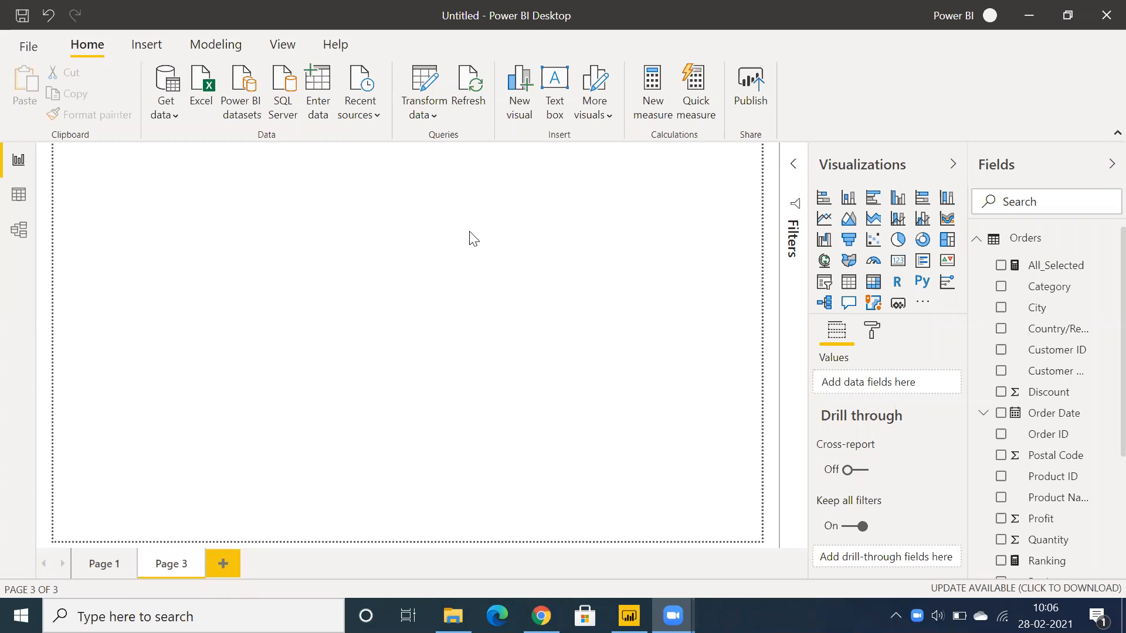
mouse_move(476, 239)
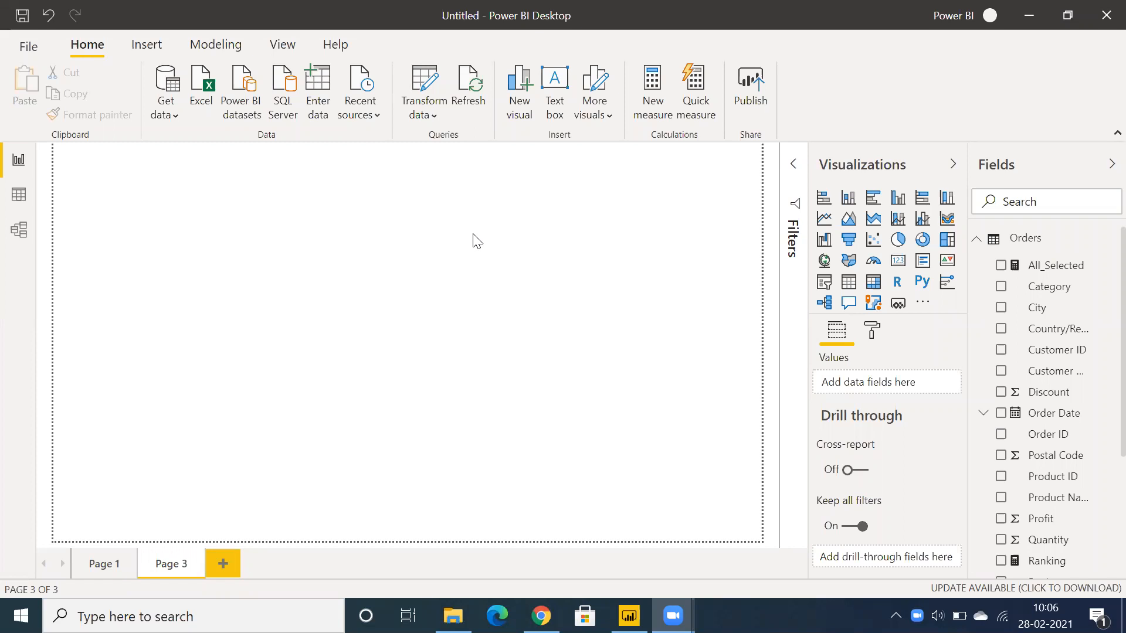
mouse_move(872, 239)
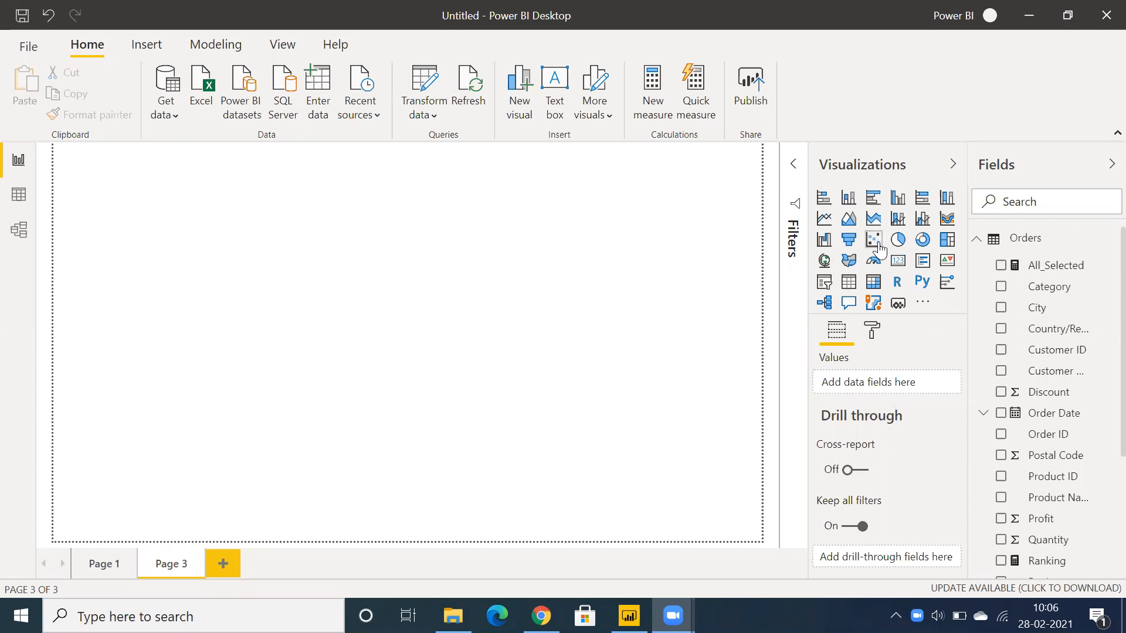
mouse_move(874, 239)
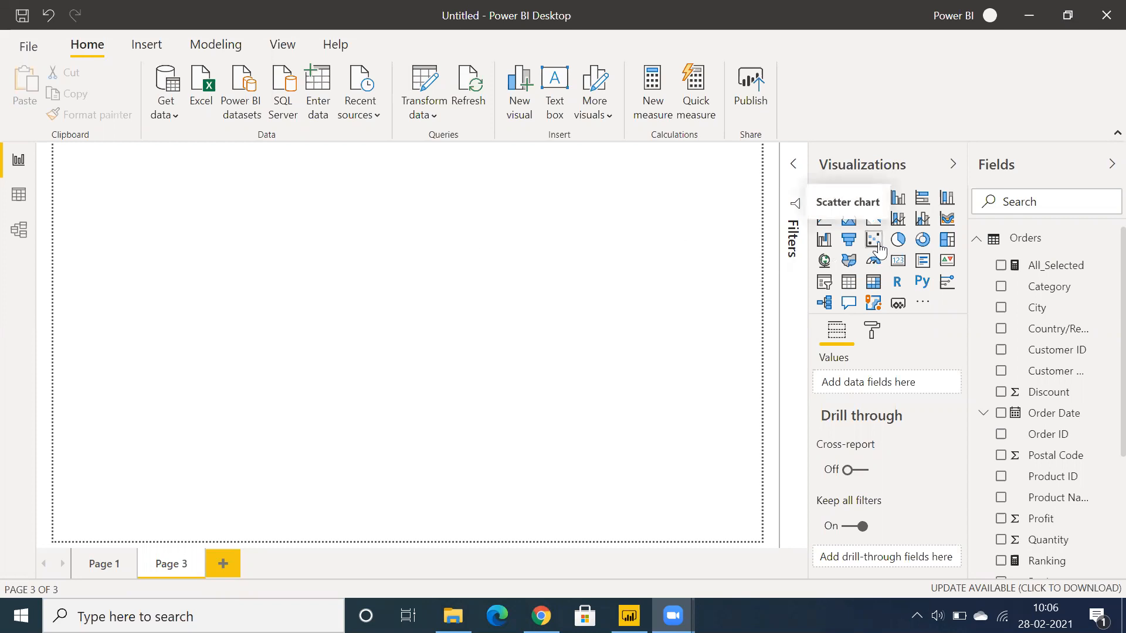
- Add an empty Scatter chart visual and stretch it across most of Page 3
click(872, 239)
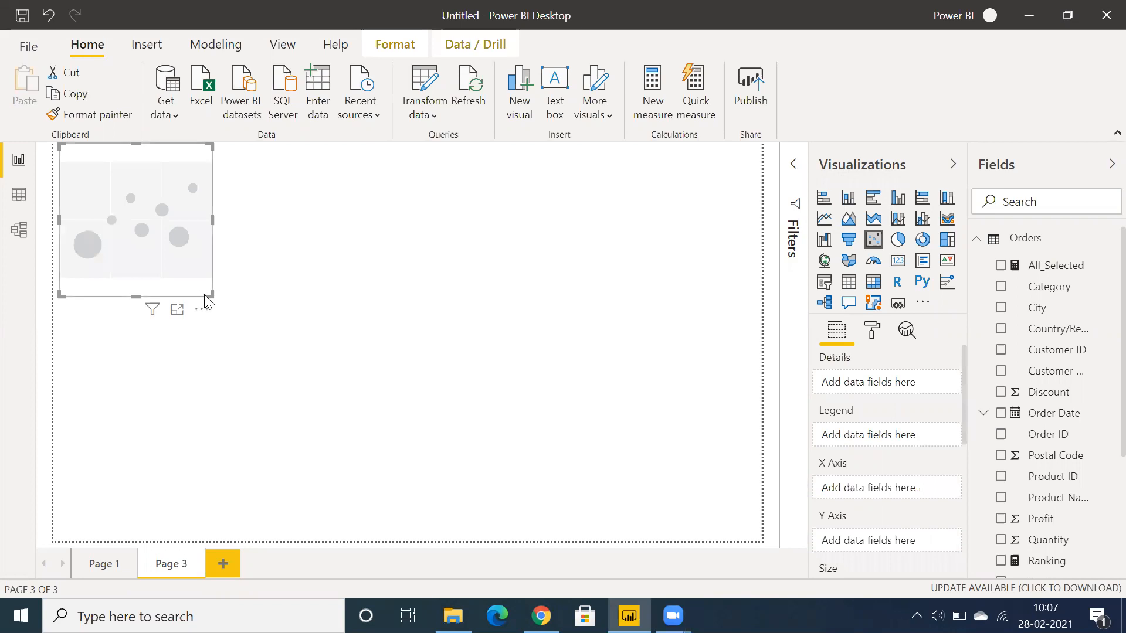
drag(213, 296, 721, 525)
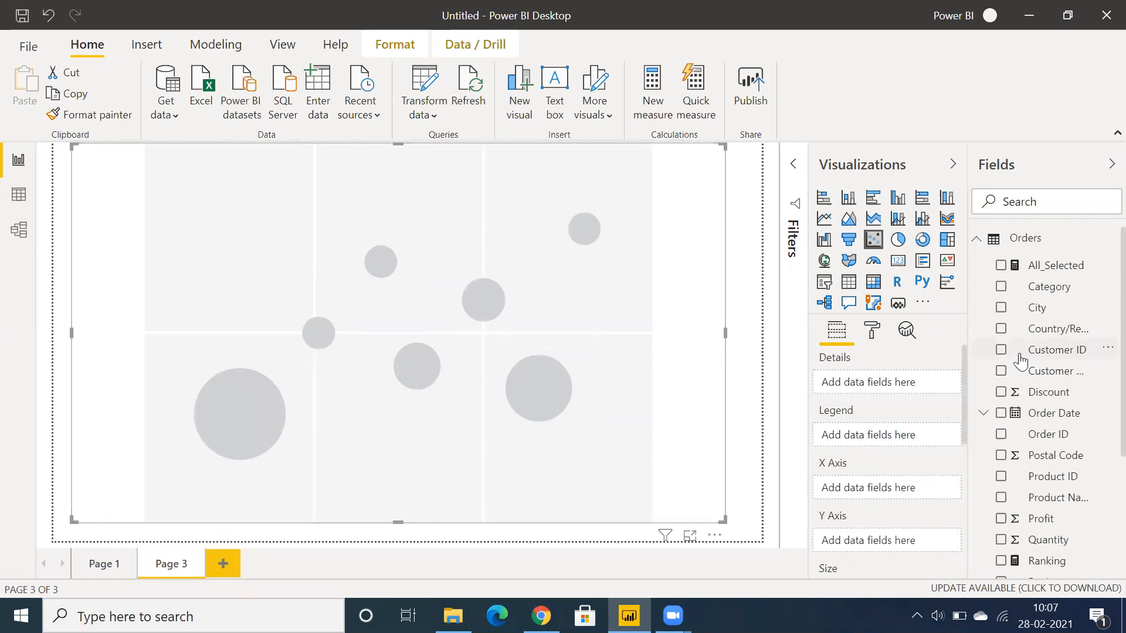
scroll(down, 3)
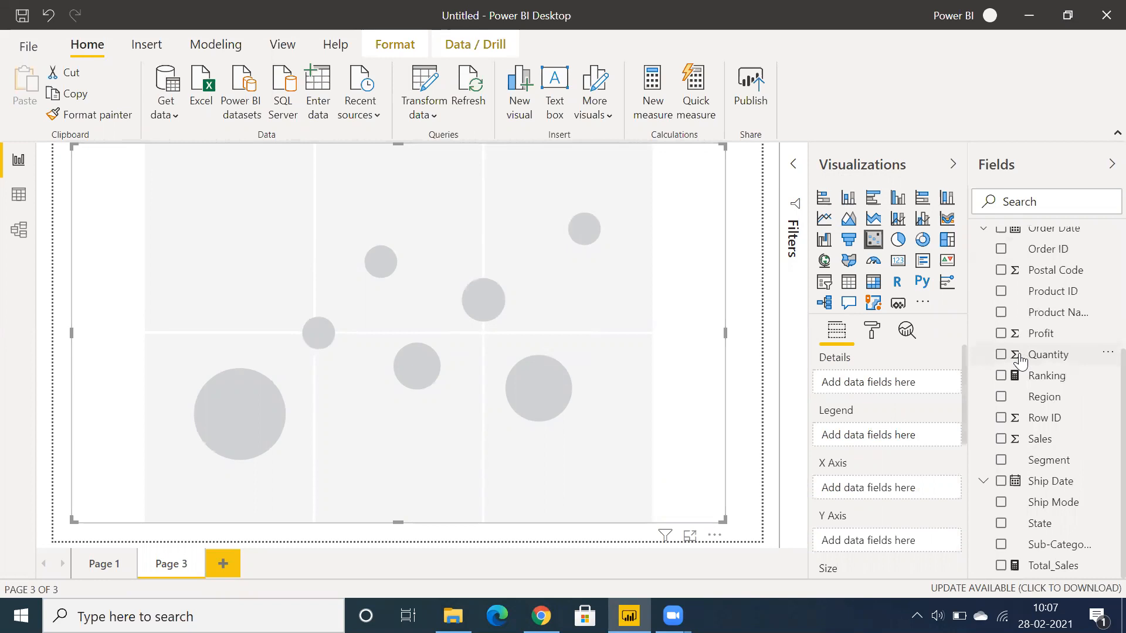
- Put Sales on the X axis and Profit on the Y axis of the scatter chart
click(1000, 439)
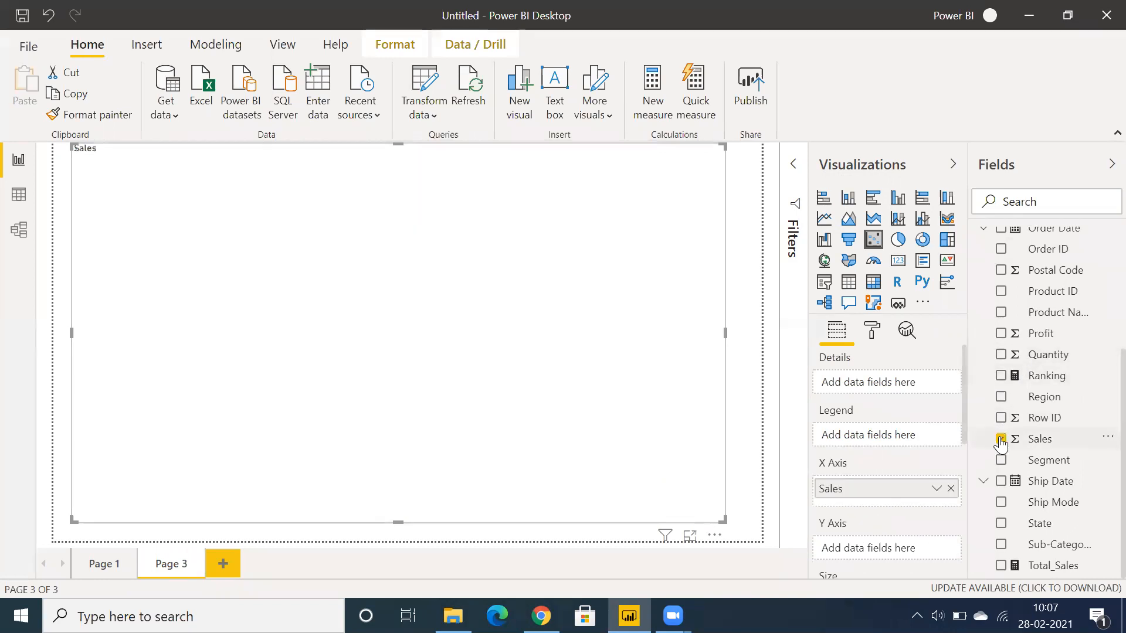
click(1000, 439)
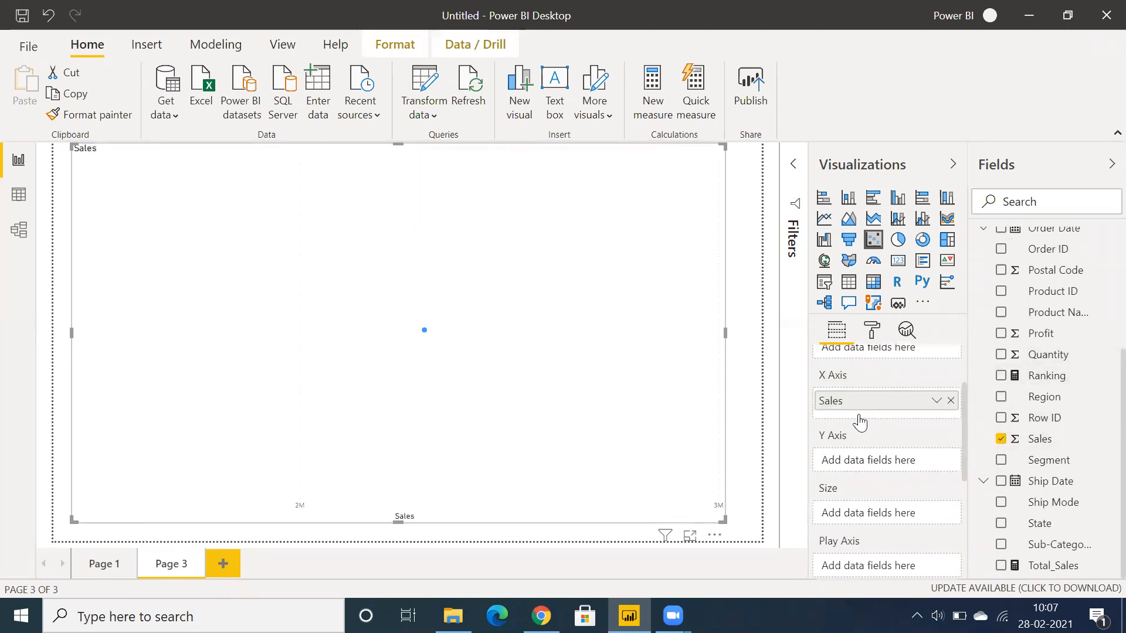
mouse_move(1004, 347)
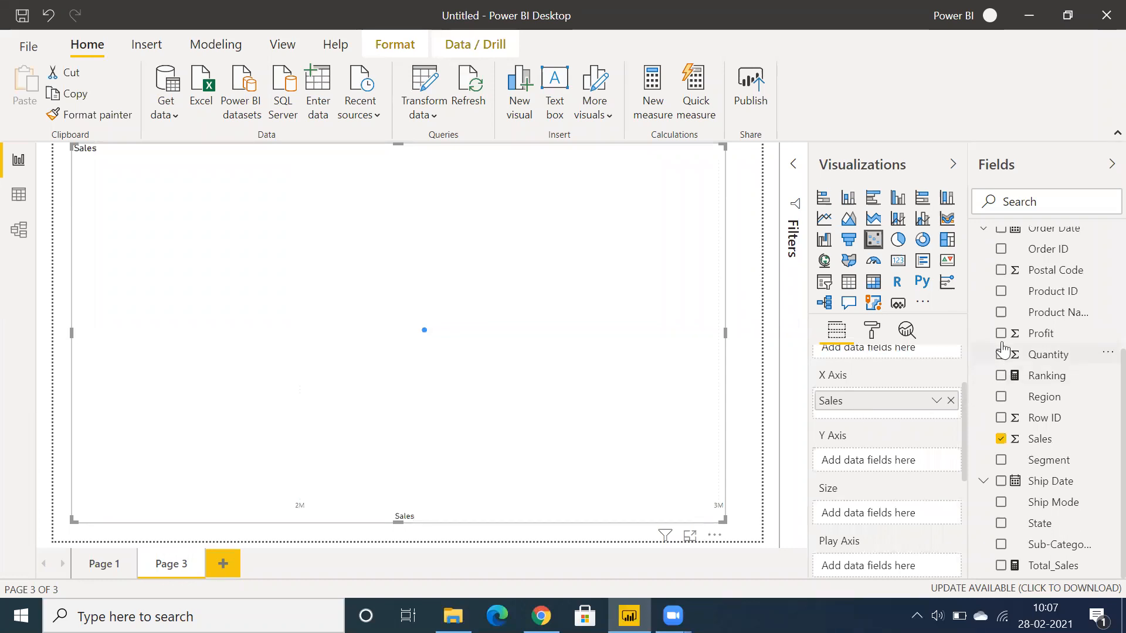
click(1001, 333)
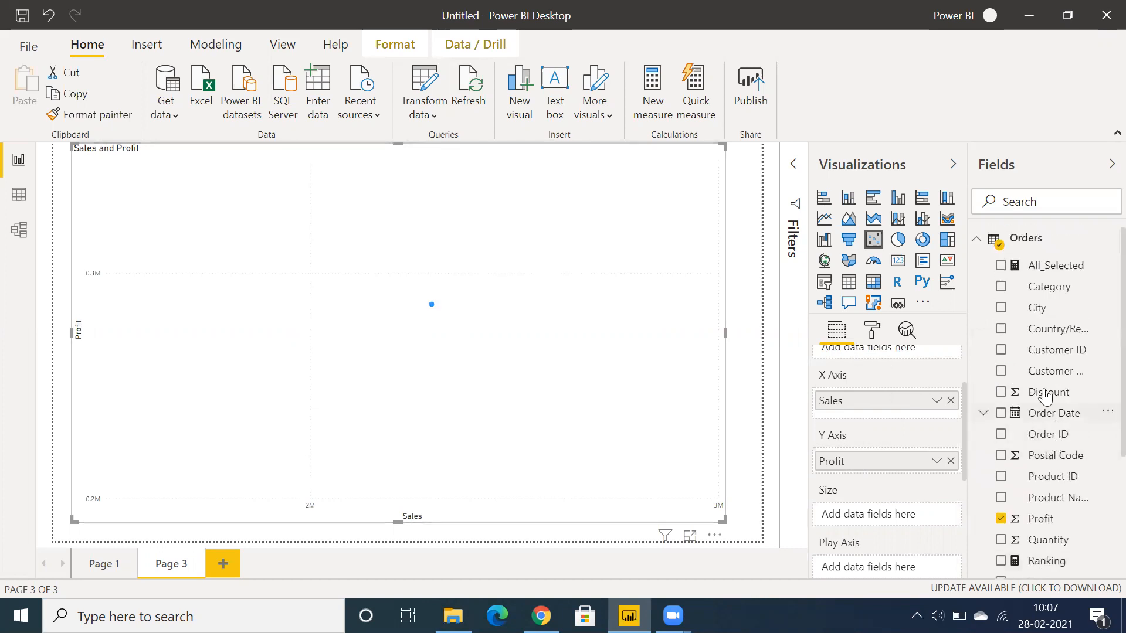
mouse_move(1016, 296)
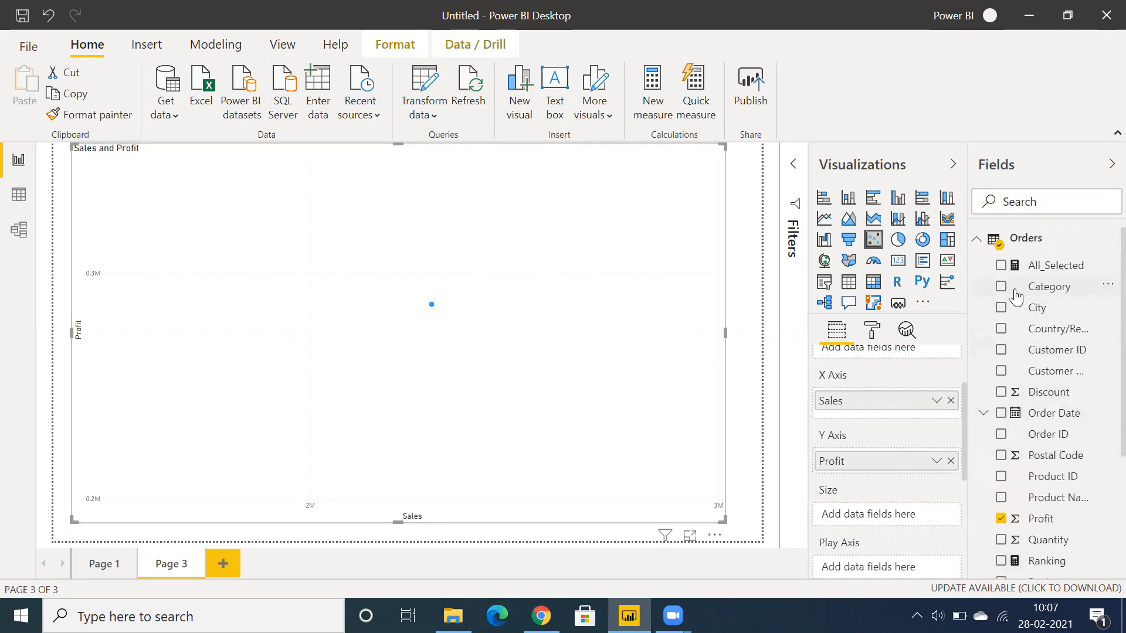
mouse_move(410, 292)
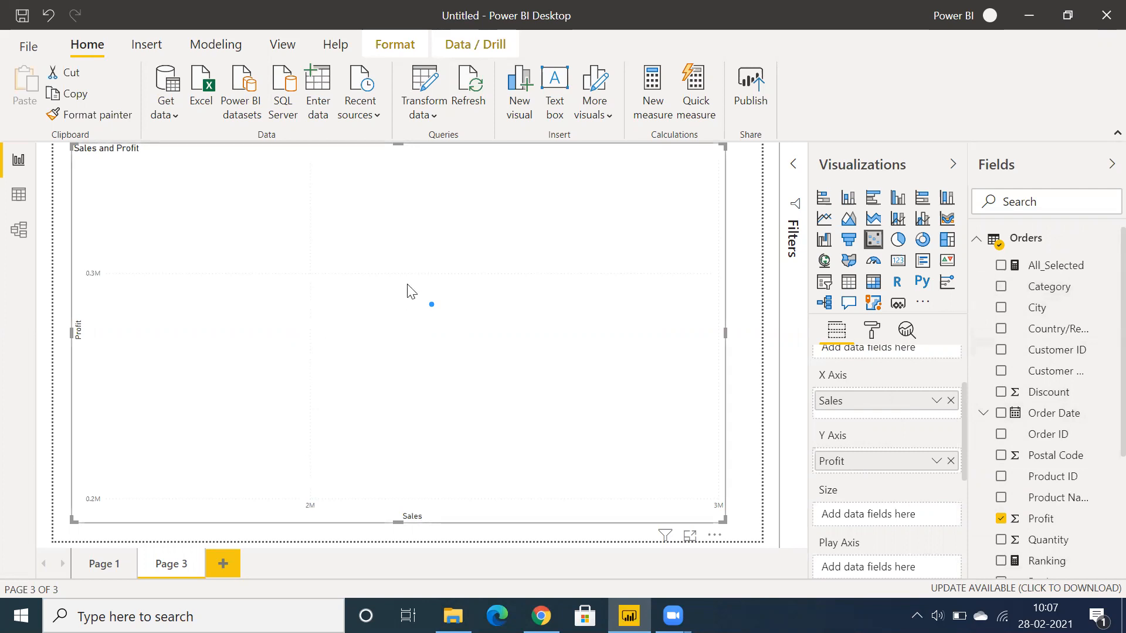
mouse_move(477, 466)
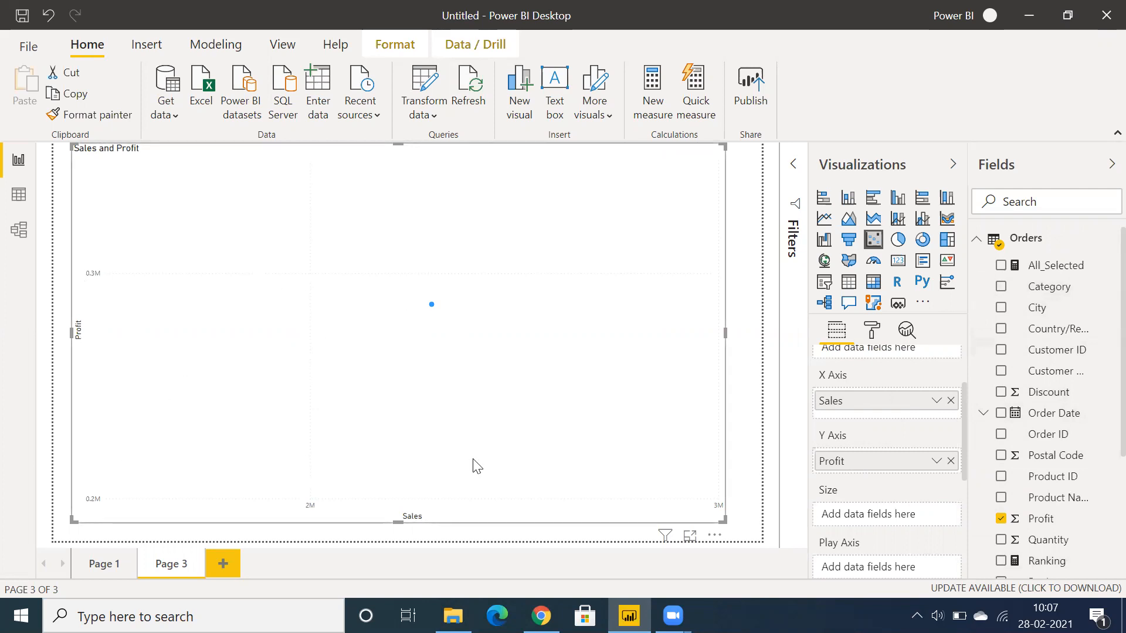
mouse_move(431, 321)
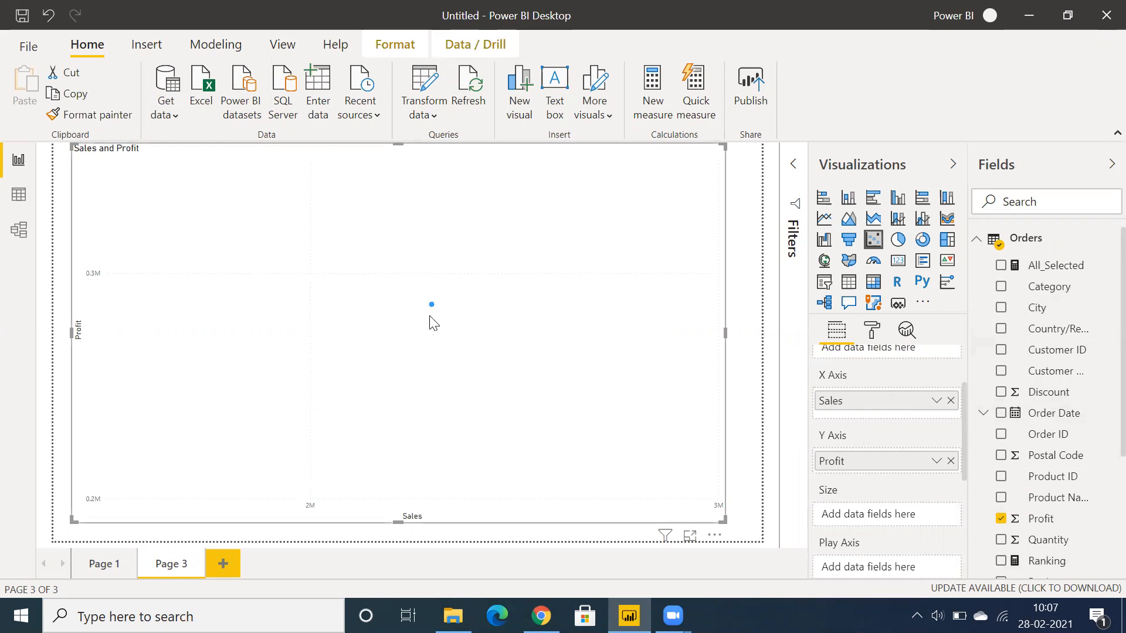
mouse_move(432, 305)
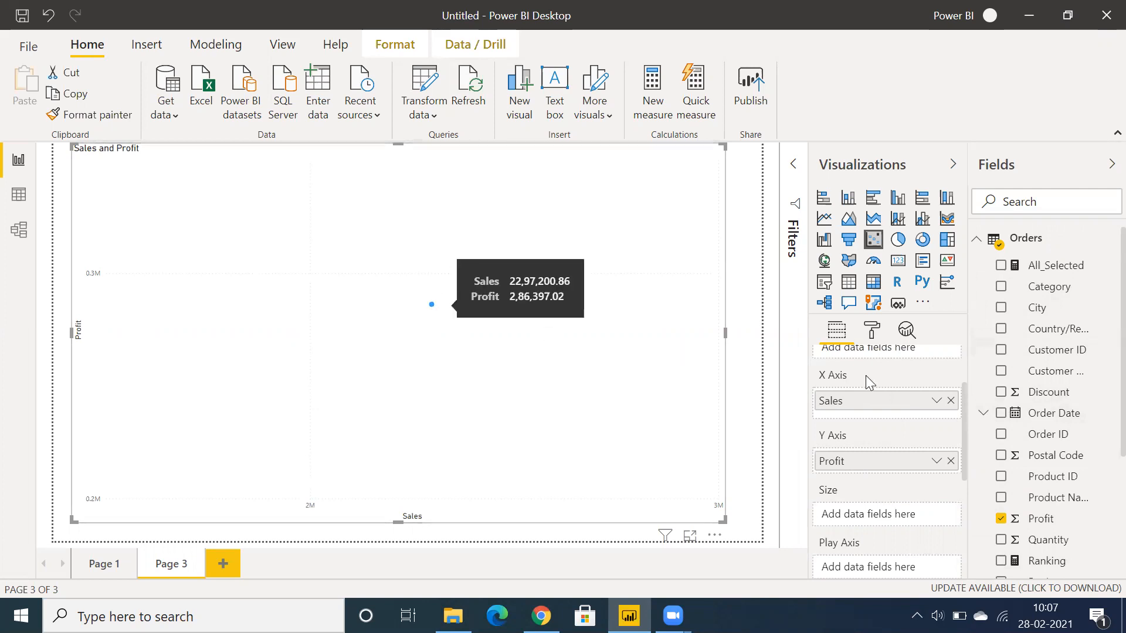
mouse_move(1001, 375)
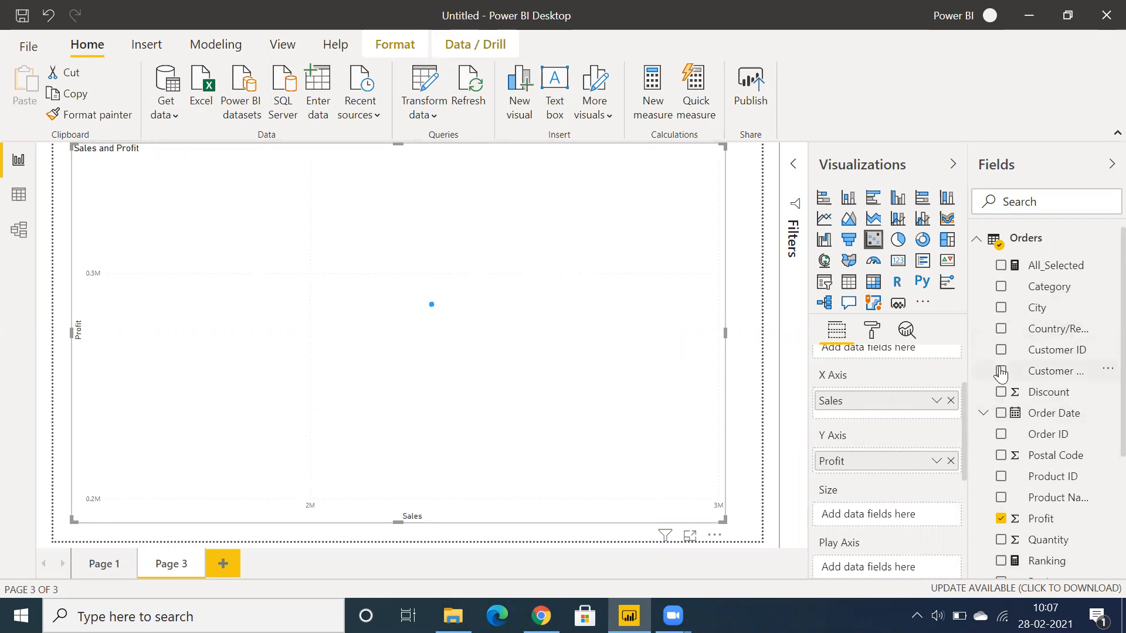
- Add Customer Name to Details so the chart shows one point per customer
click(1002, 371)
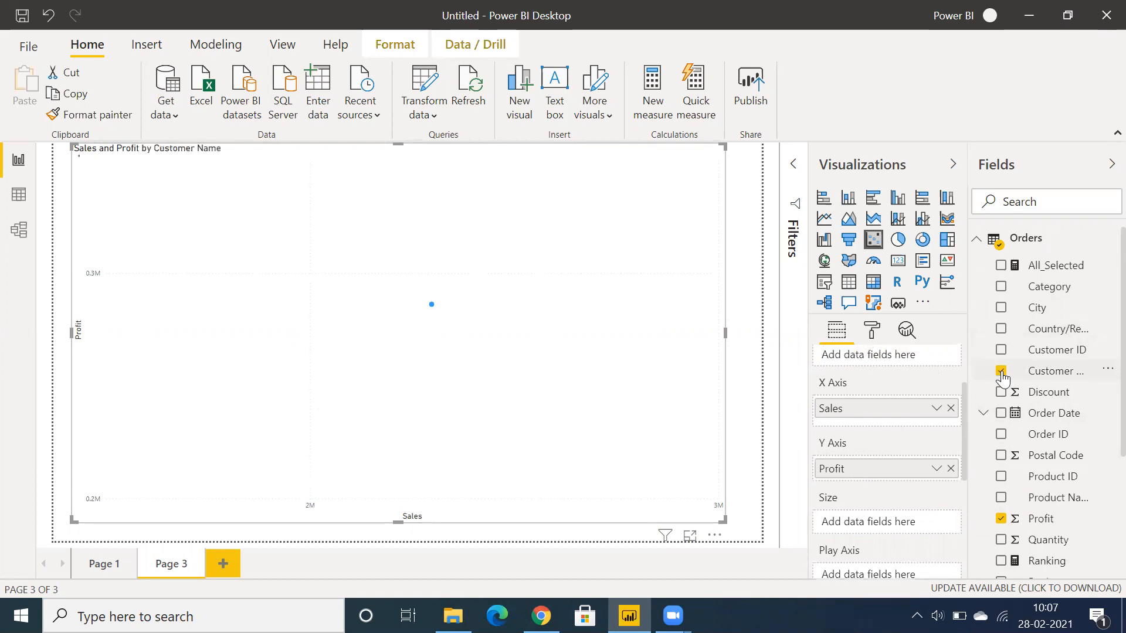
click(1001, 370)
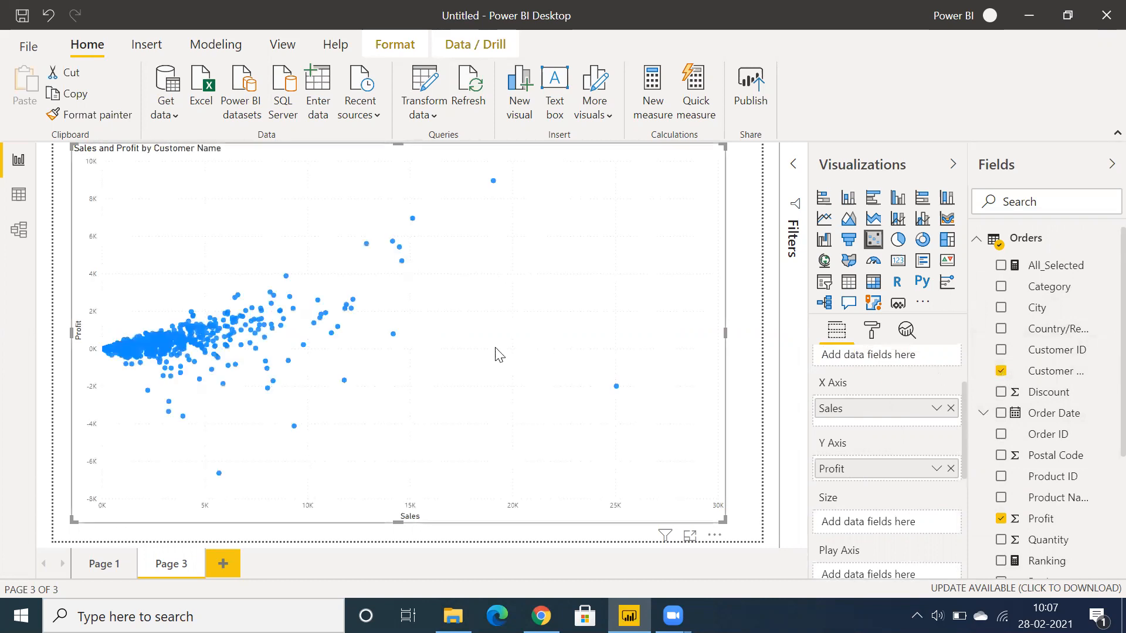
mouse_move(191, 289)
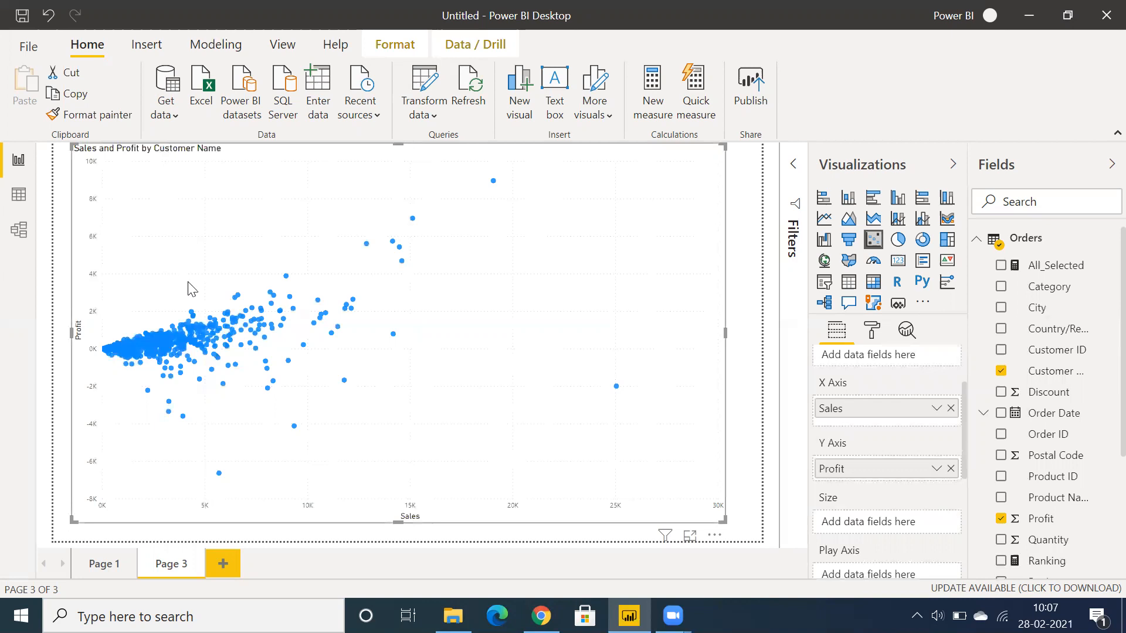
mouse_move(286, 281)
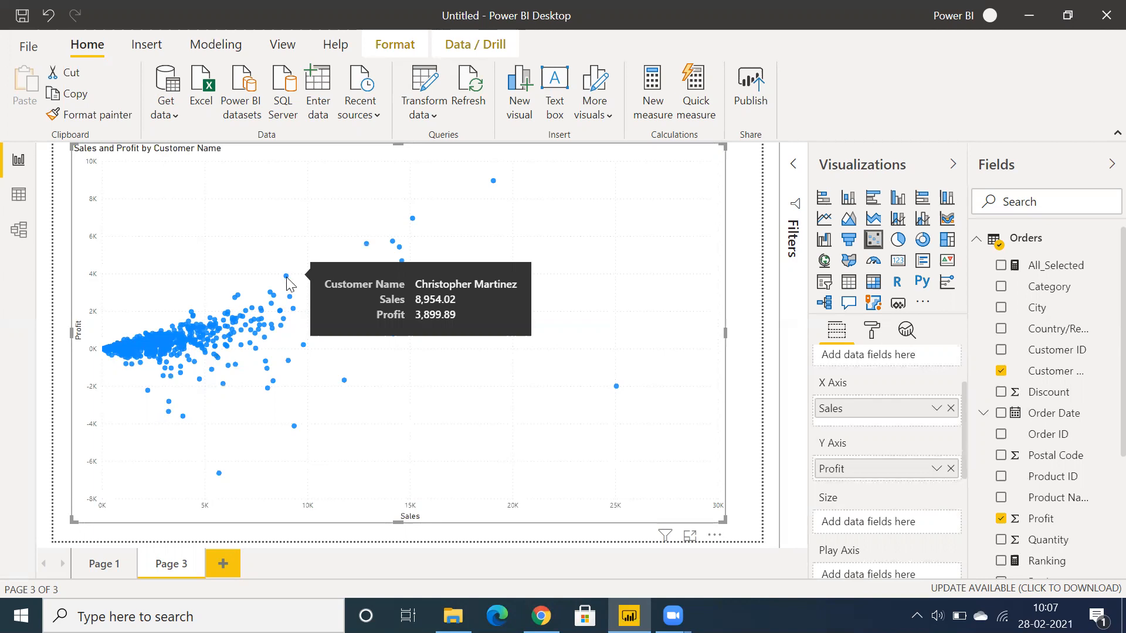
mouse_move(399, 516)
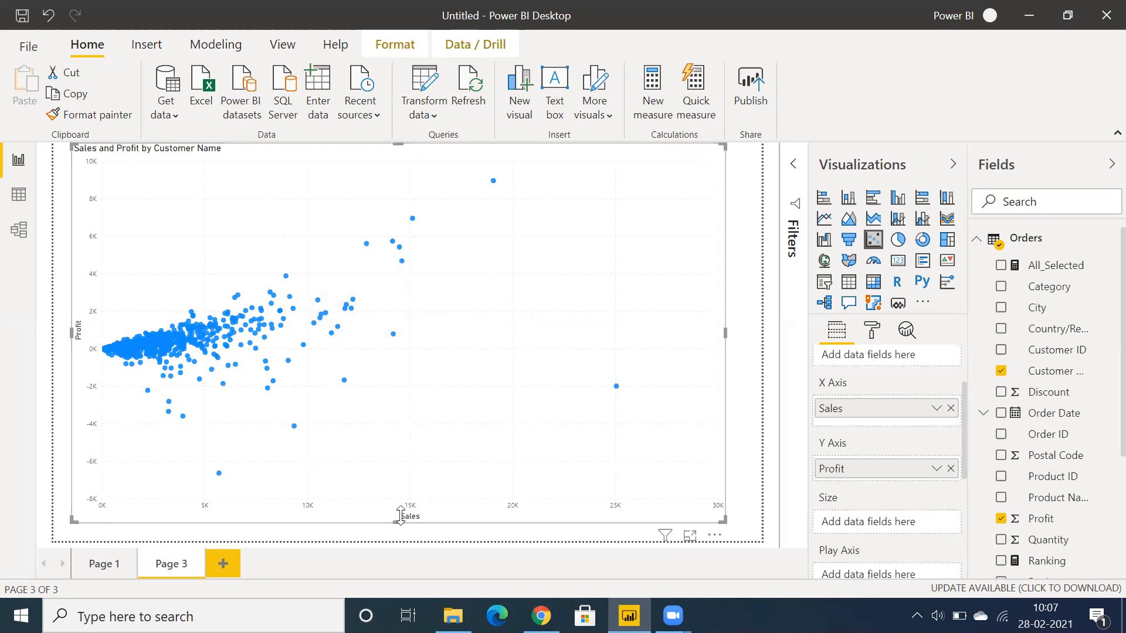
mouse_move(80, 343)
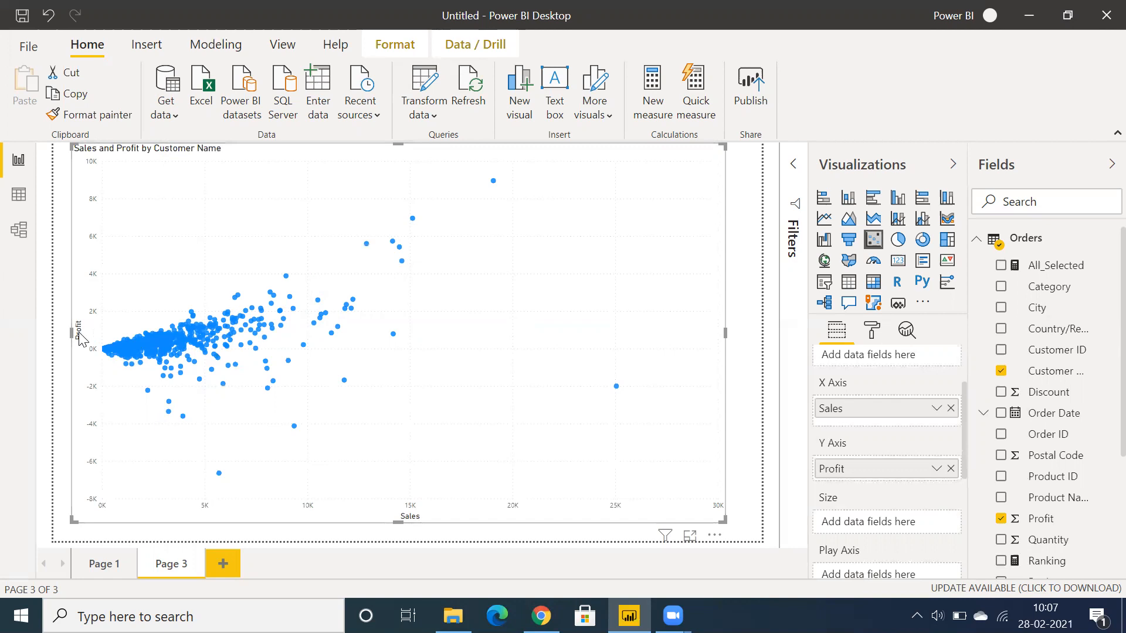
mouse_move(440, 324)
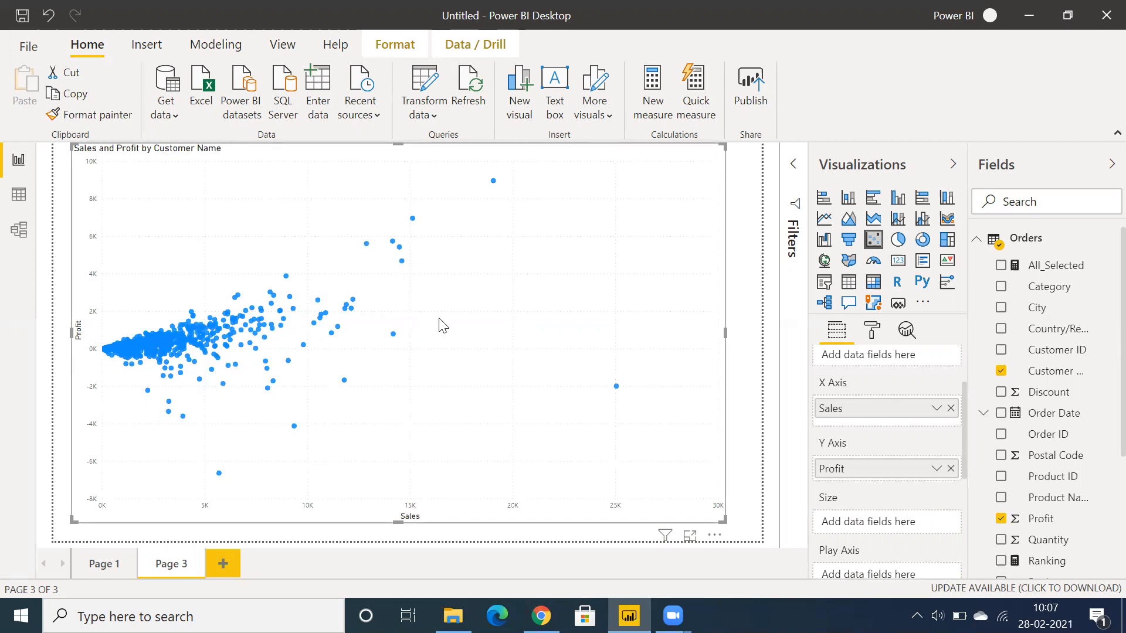
mouse_move(681, 404)
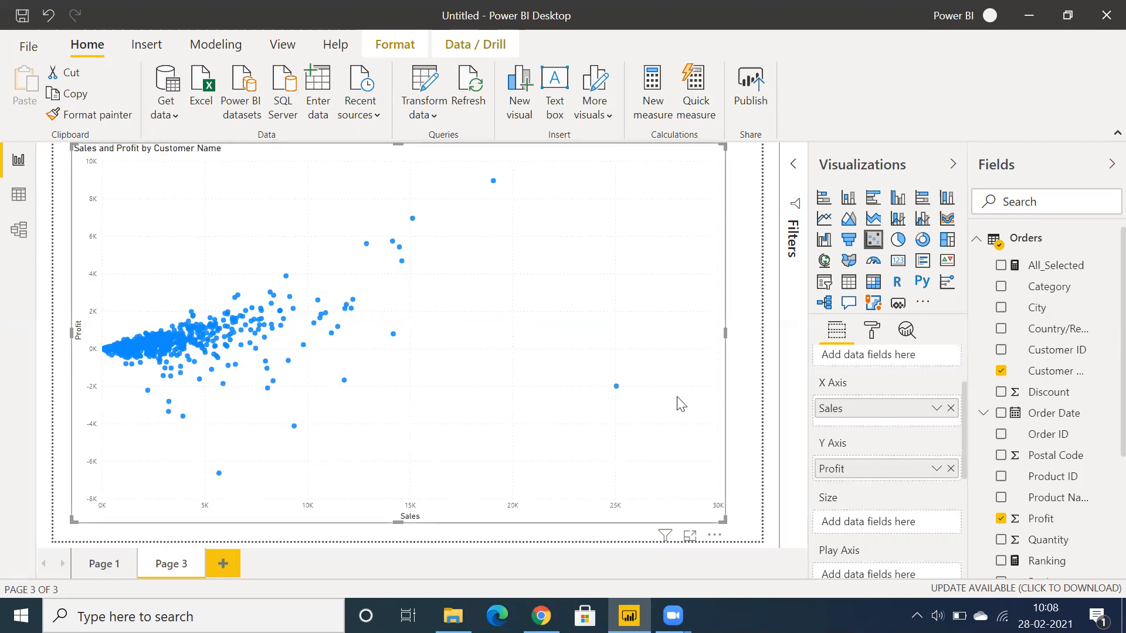
mouse_move(889, 434)
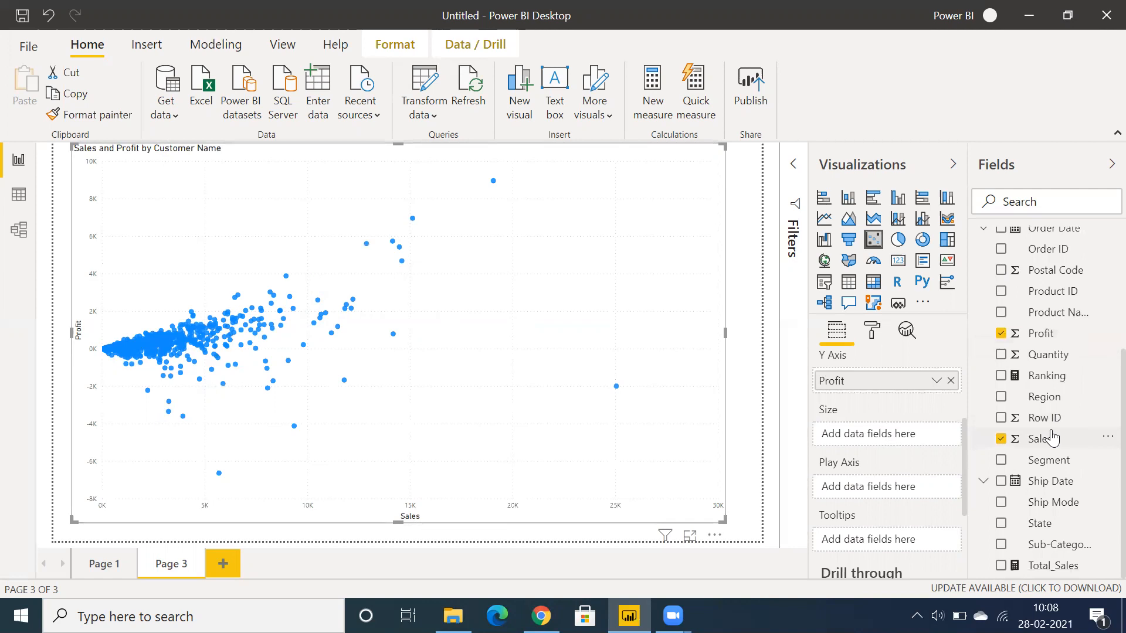
drag(1039, 439, 887, 433)
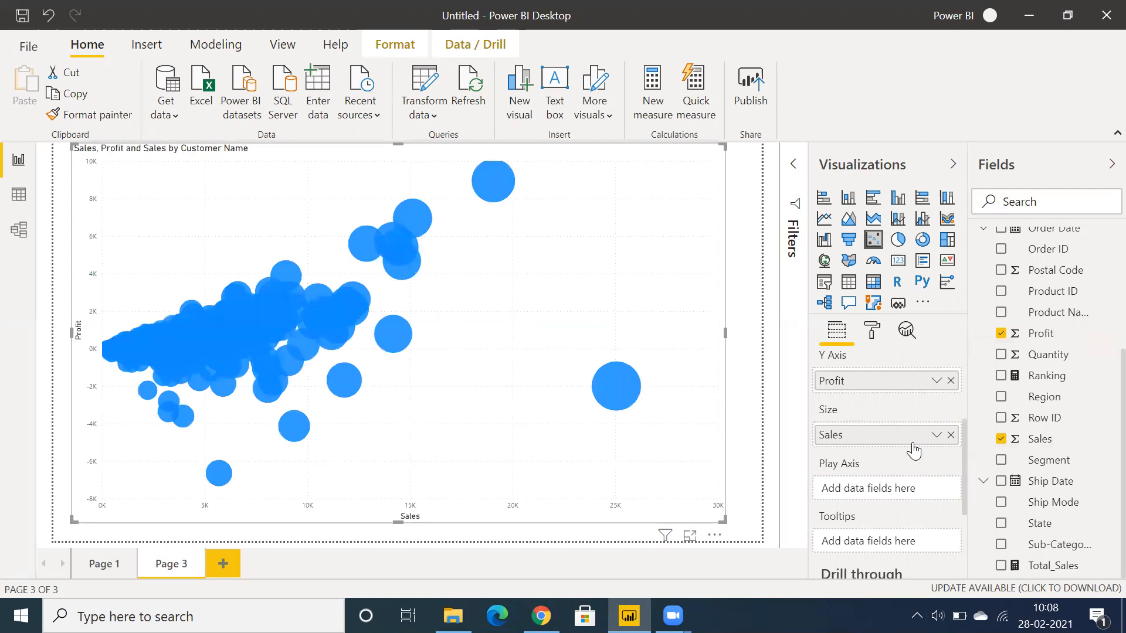
mouse_move(459, 312)
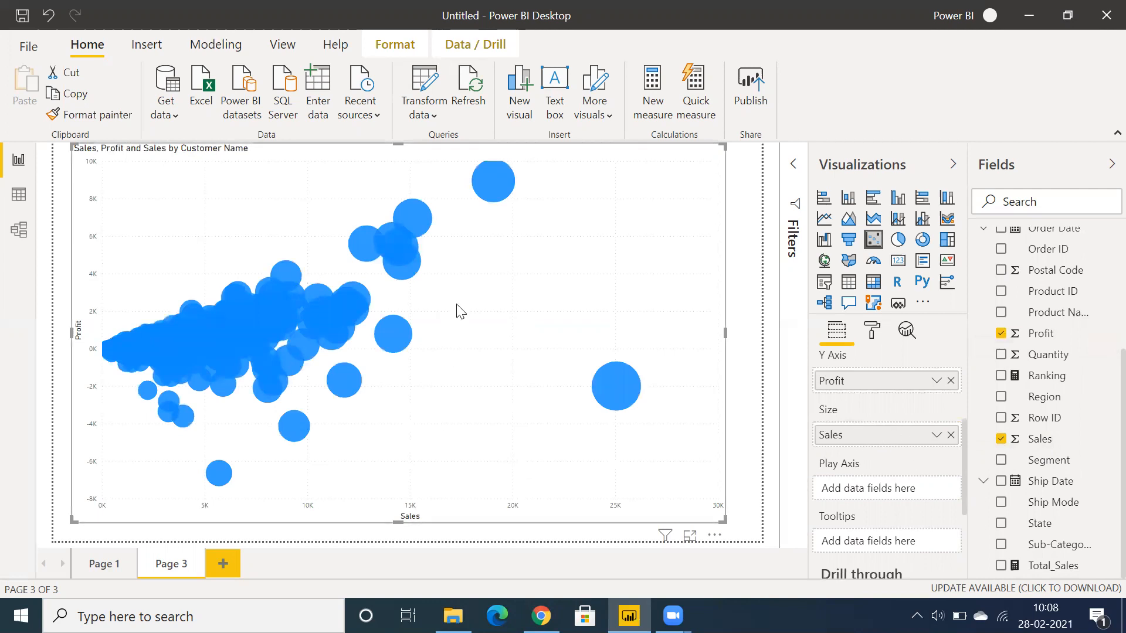
mouse_move(876, 349)
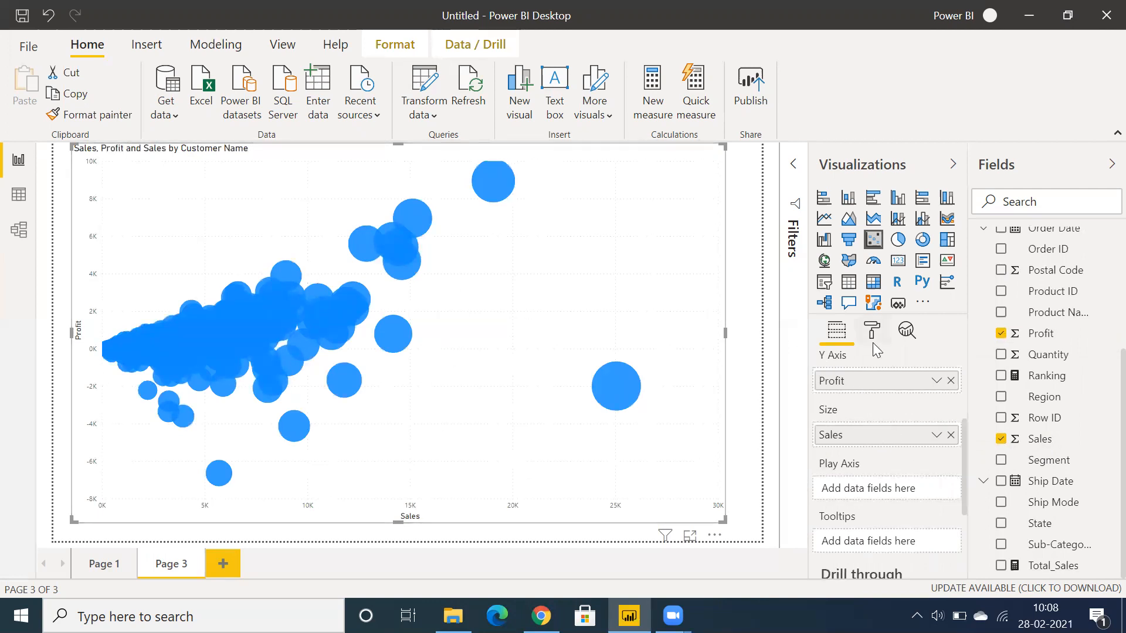
- In the Format pane's Shapes settings, keep the marker shape as a circle
click(872, 329)
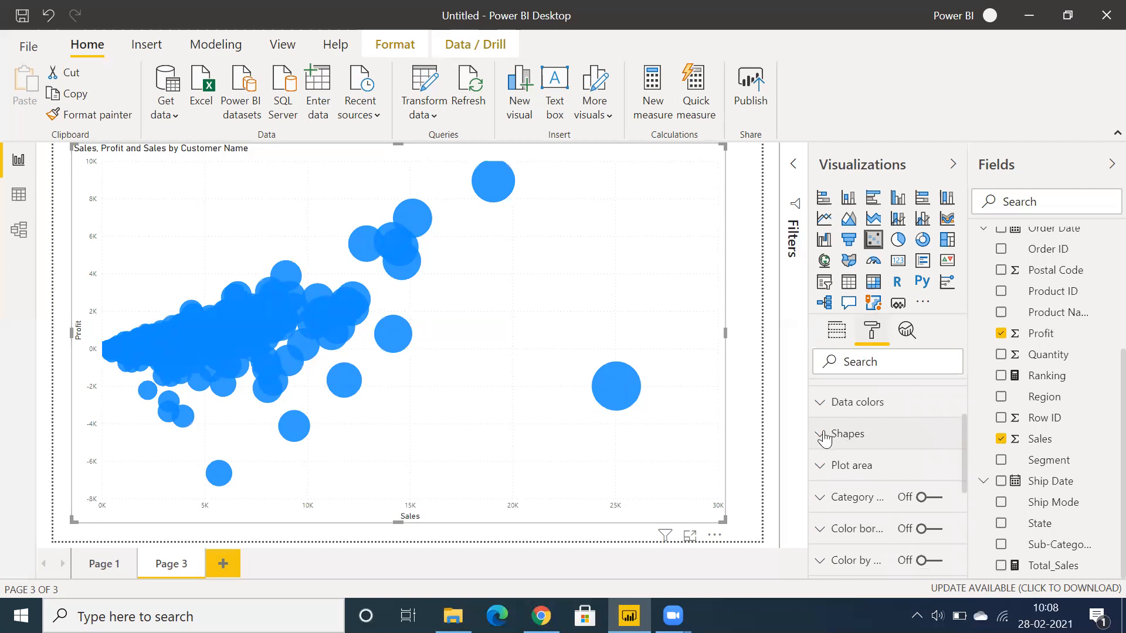
click(821, 434)
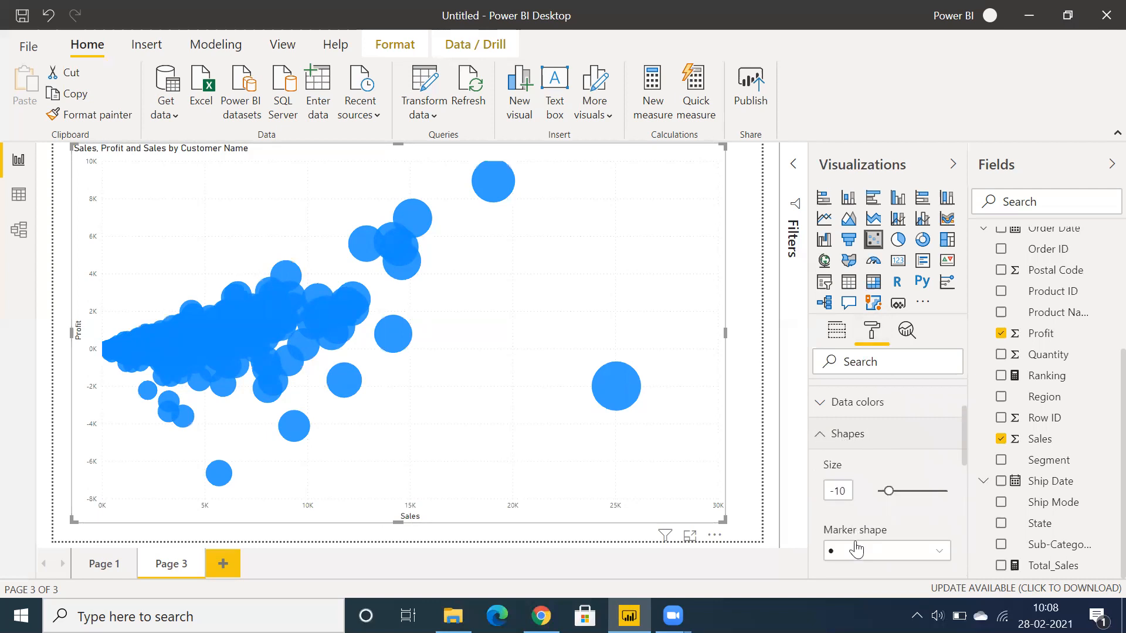
click(887, 550)
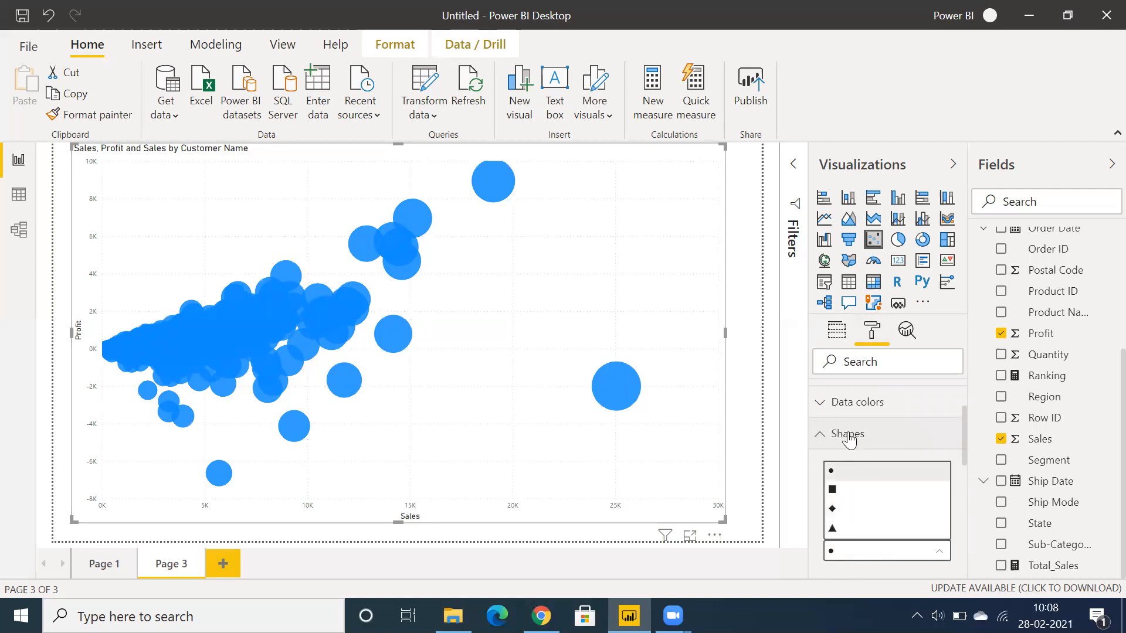
click(847, 434)
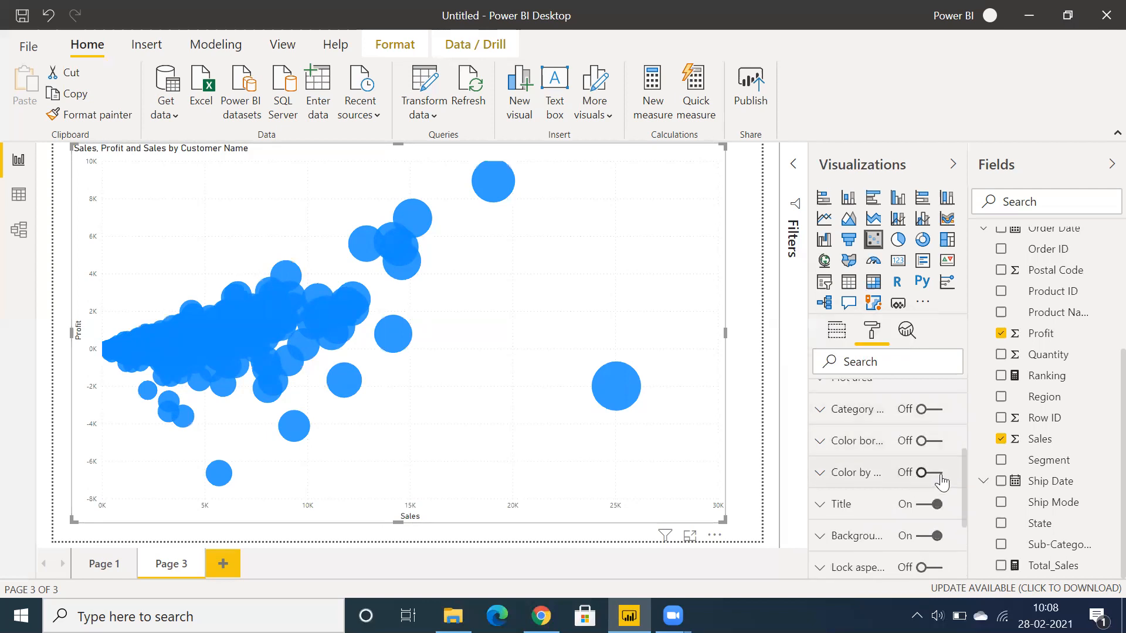
- Turn on Color by category and Category labels so each customer's bubble is coloured and named
click(932, 473)
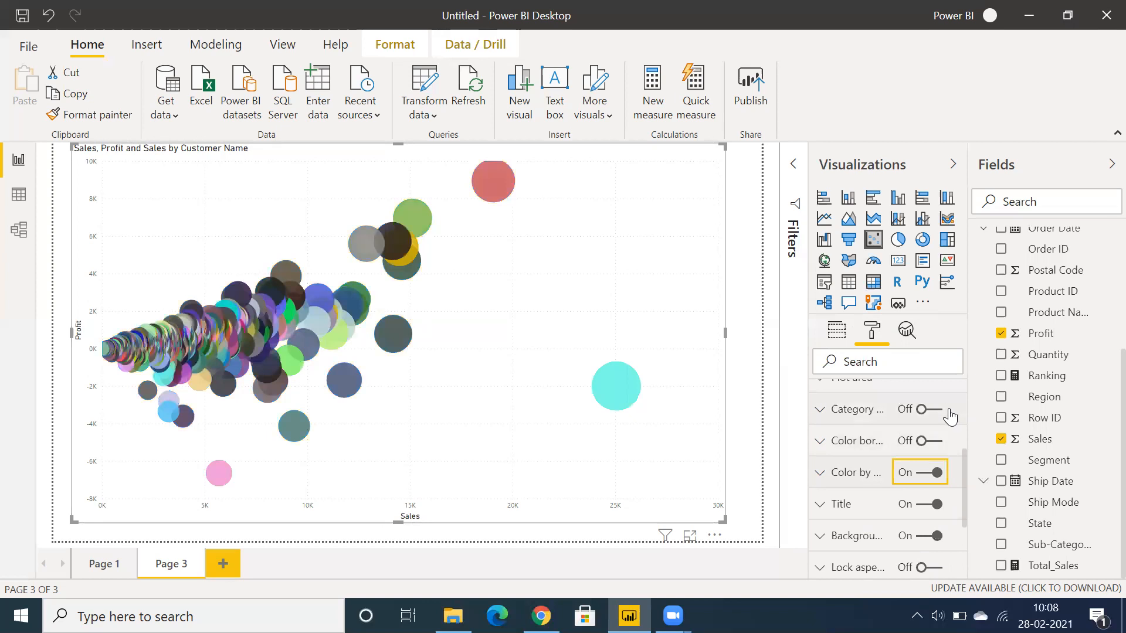
click(925, 408)
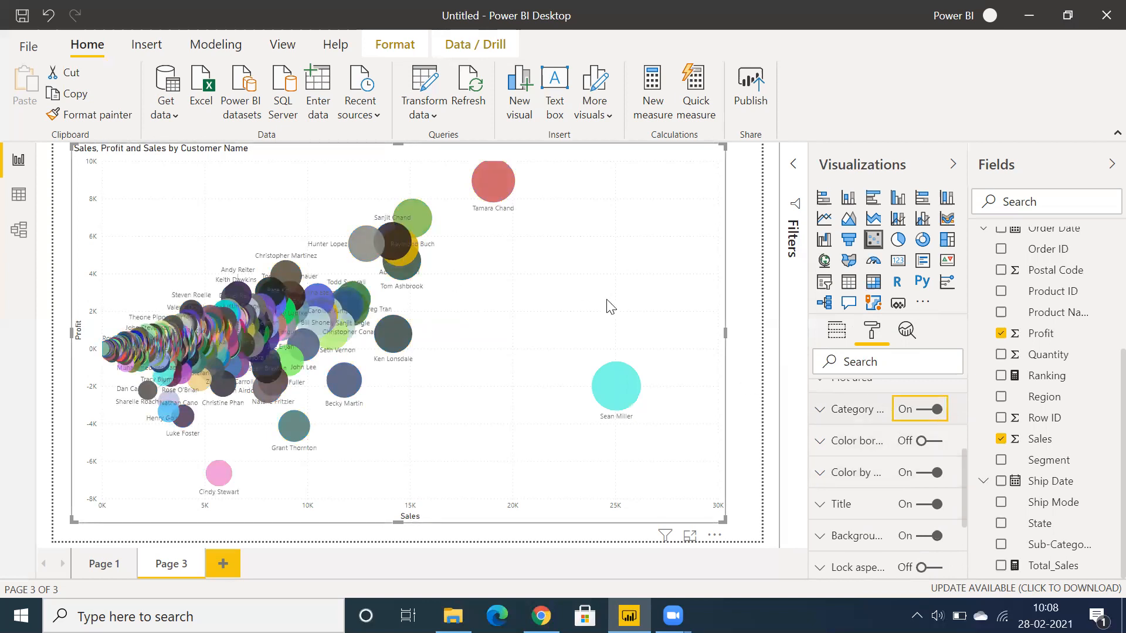
mouse_move(896, 392)
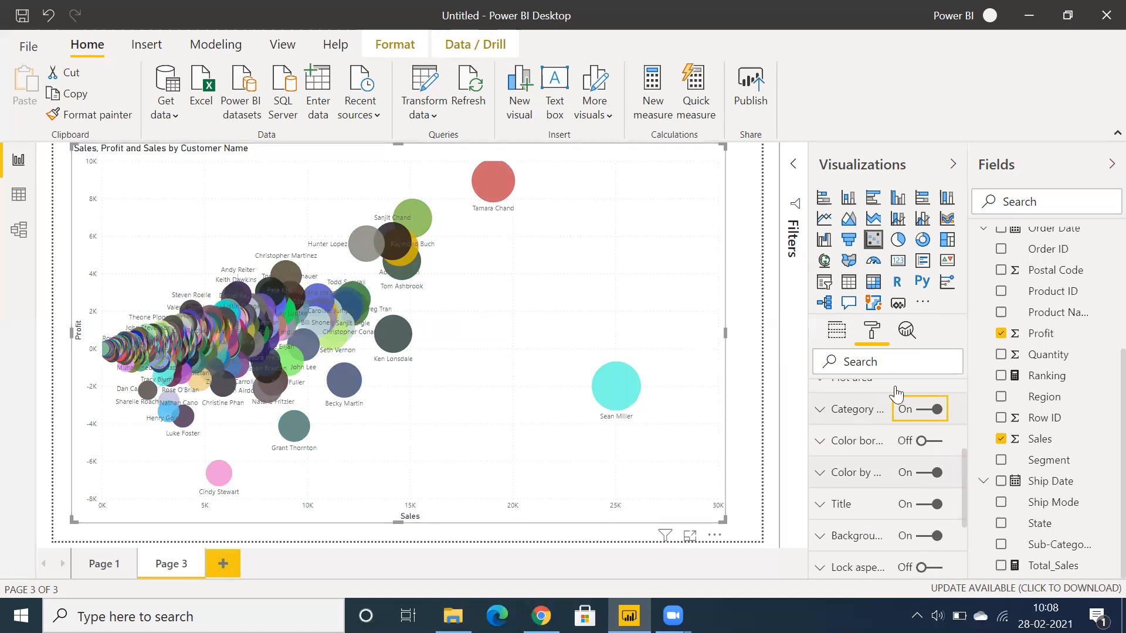
click(836, 329)
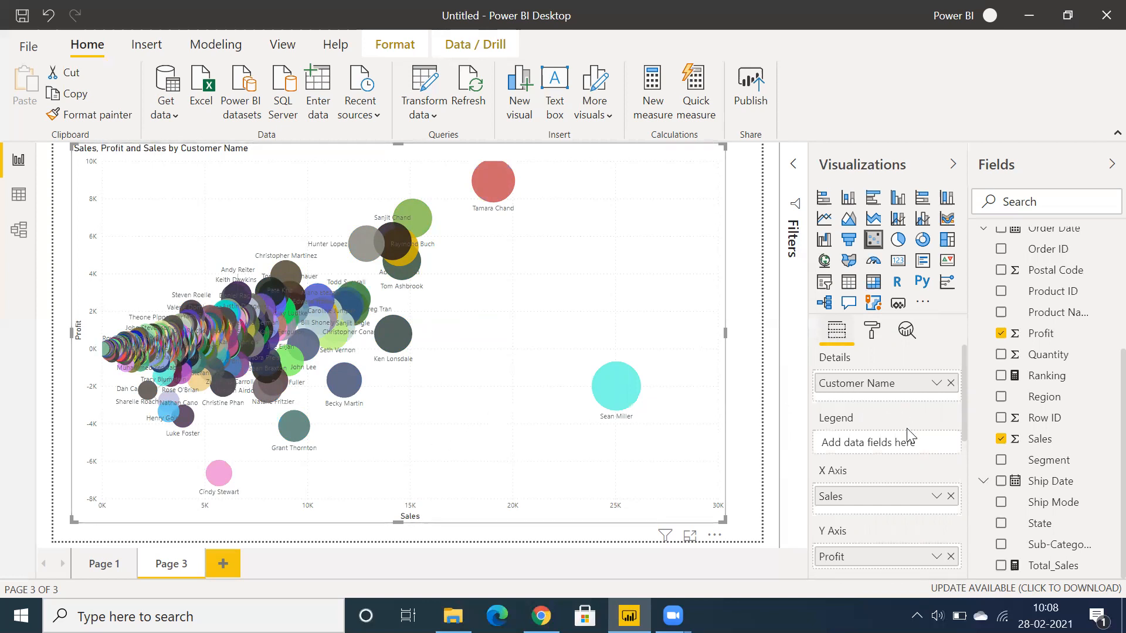
- Scroll the Fields list to reach Region for the Play Axis well
scroll(down, 3)
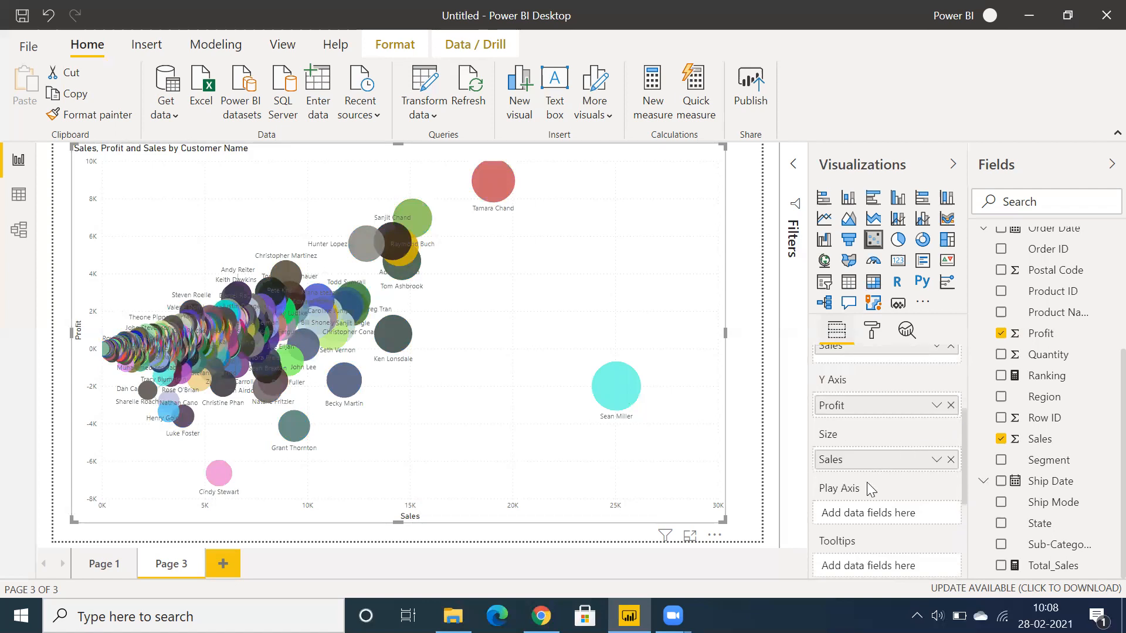
mouse_move(1085, 363)
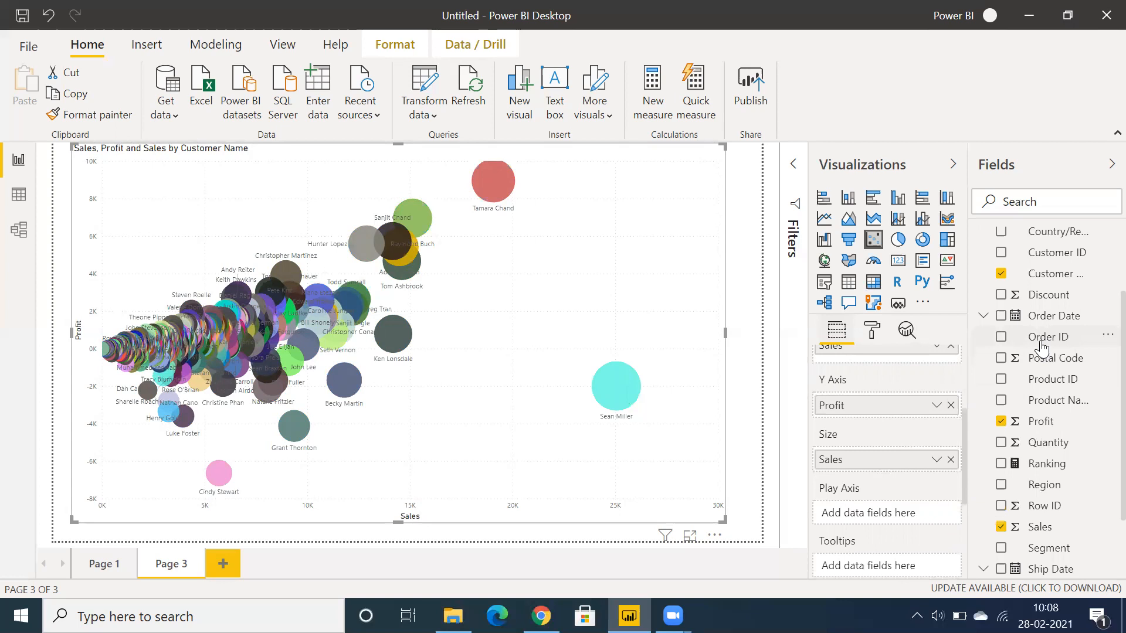
scroll(down, 3)
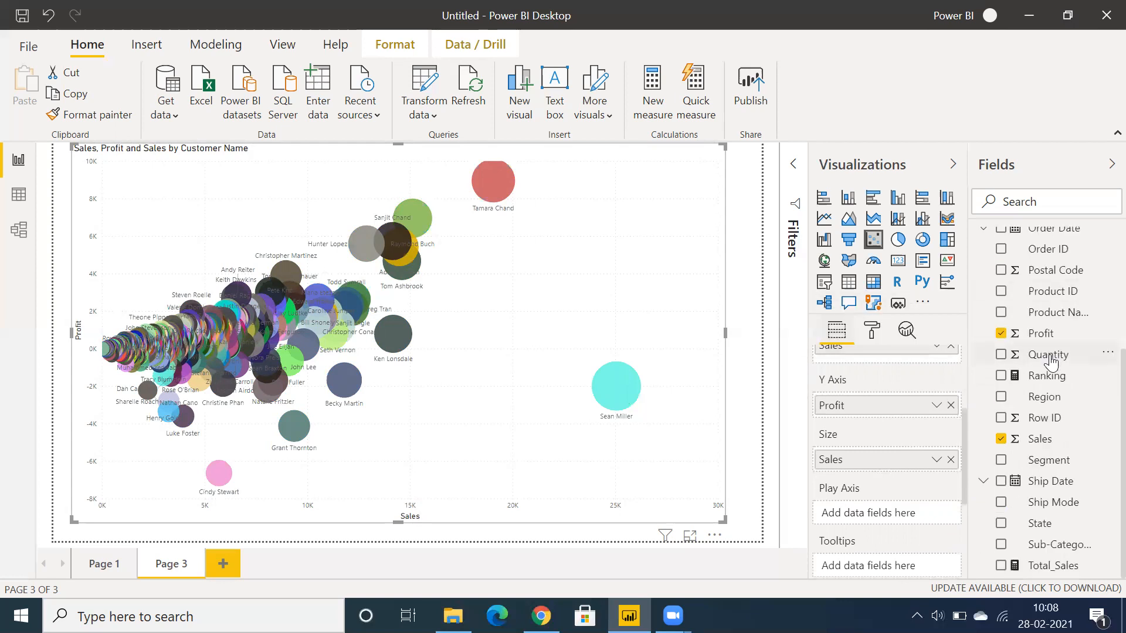
mouse_move(1030, 408)
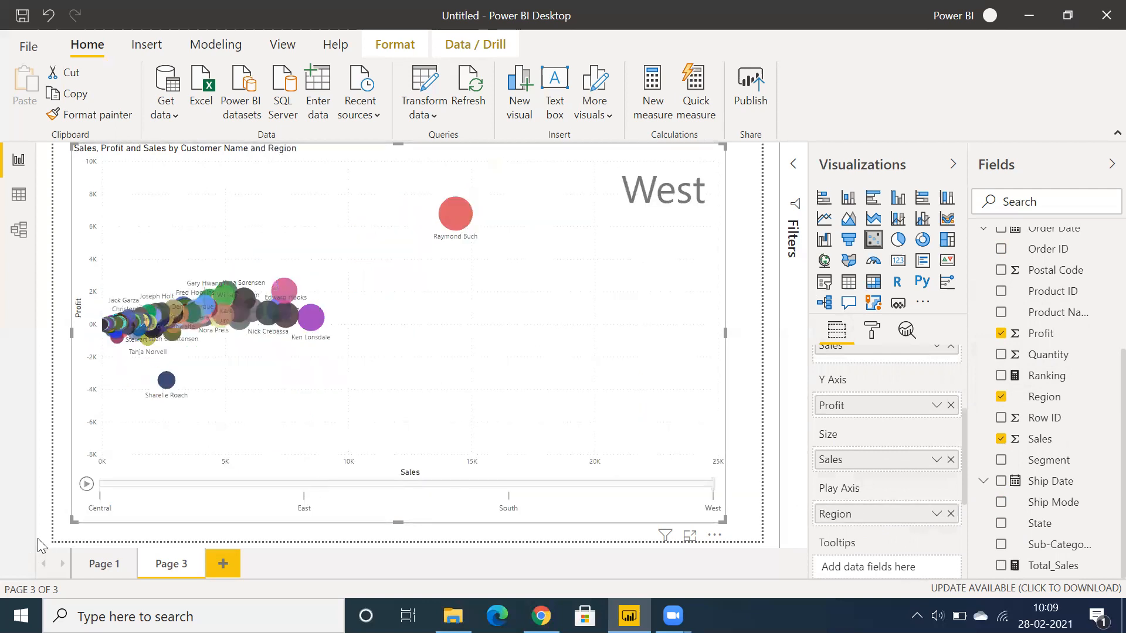
mouse_move(86, 484)
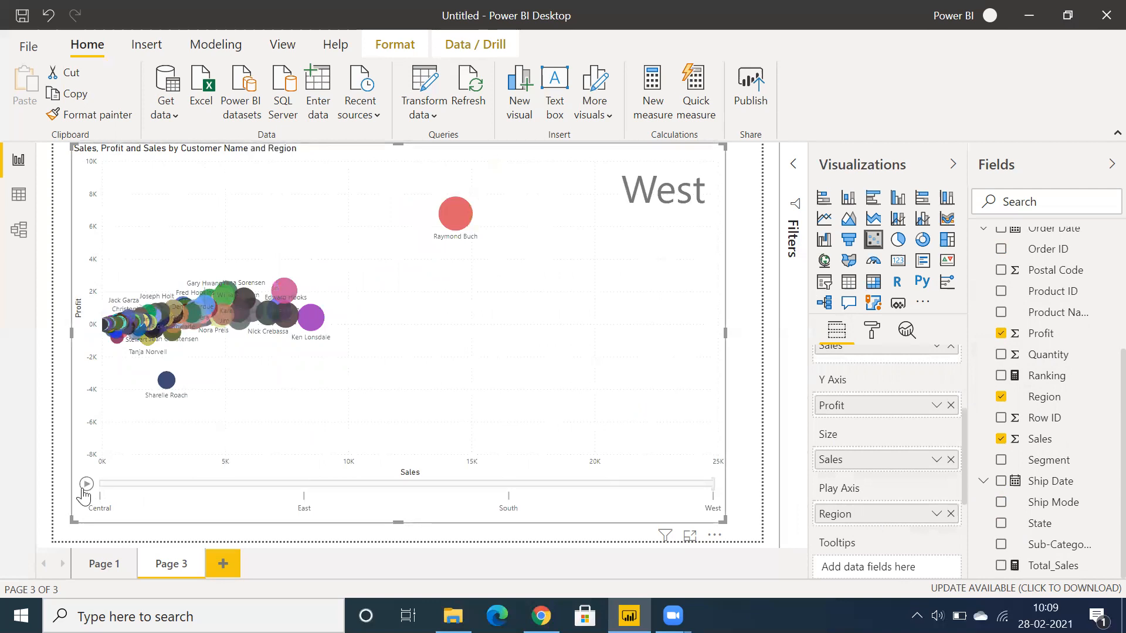
mouse_move(134, 495)
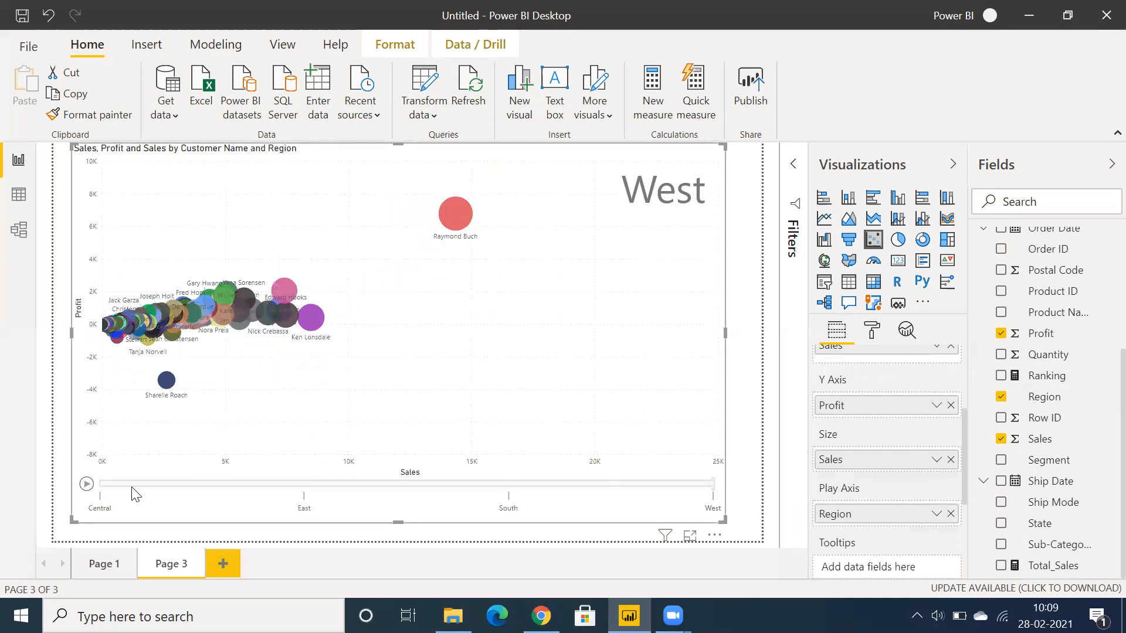
mouse_move(483, 504)
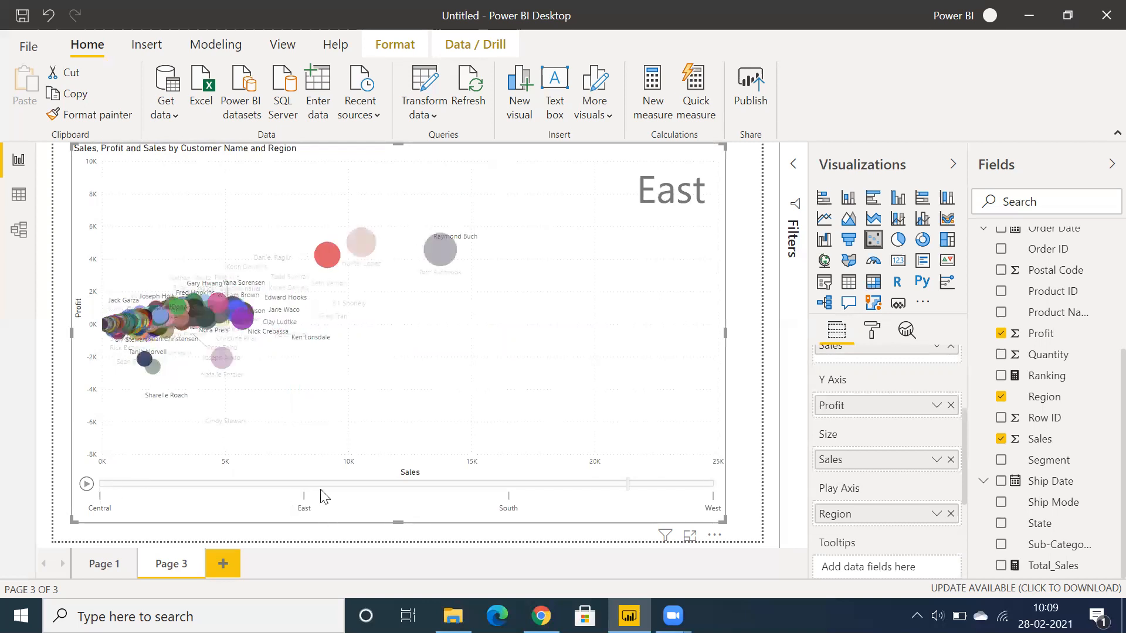
- Drag the play-axis slider through South and on toward the West region
drag(302, 483, 508, 483)
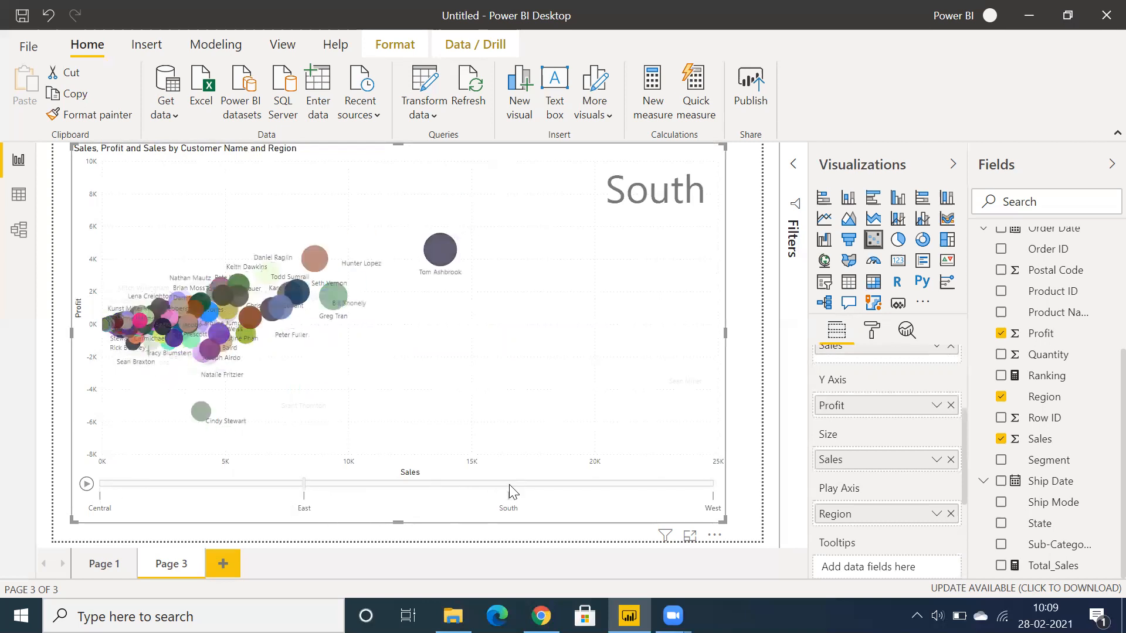
drag(508, 482, 711, 482)
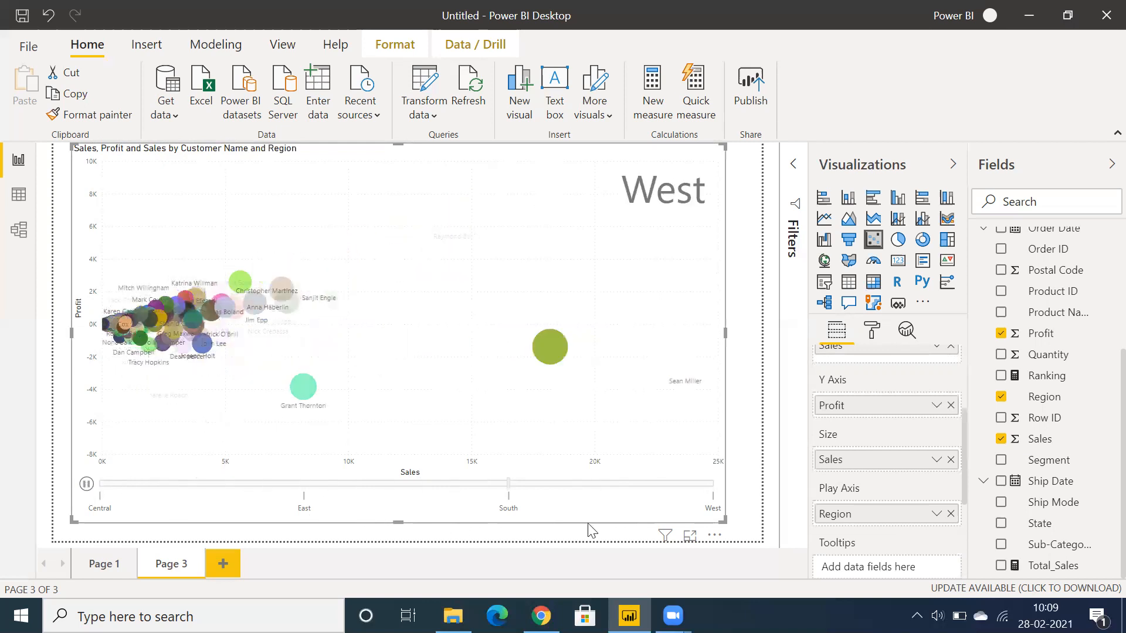
- Pause the Region animation on the West frame
click(86, 483)
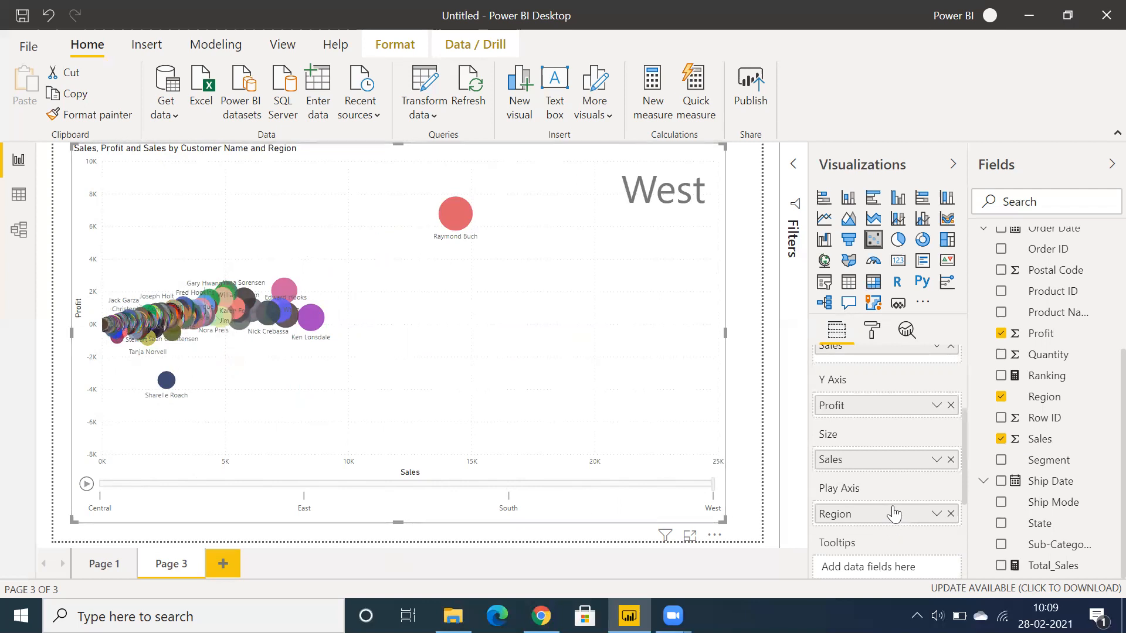
mouse_move(458, 313)
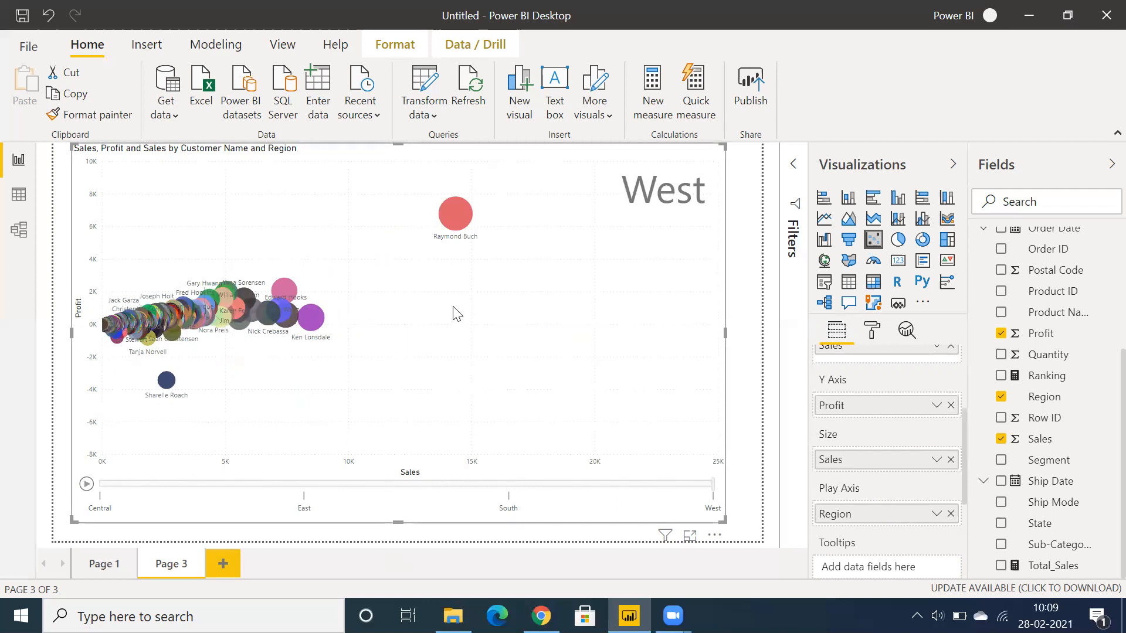
mouse_move(422, 241)
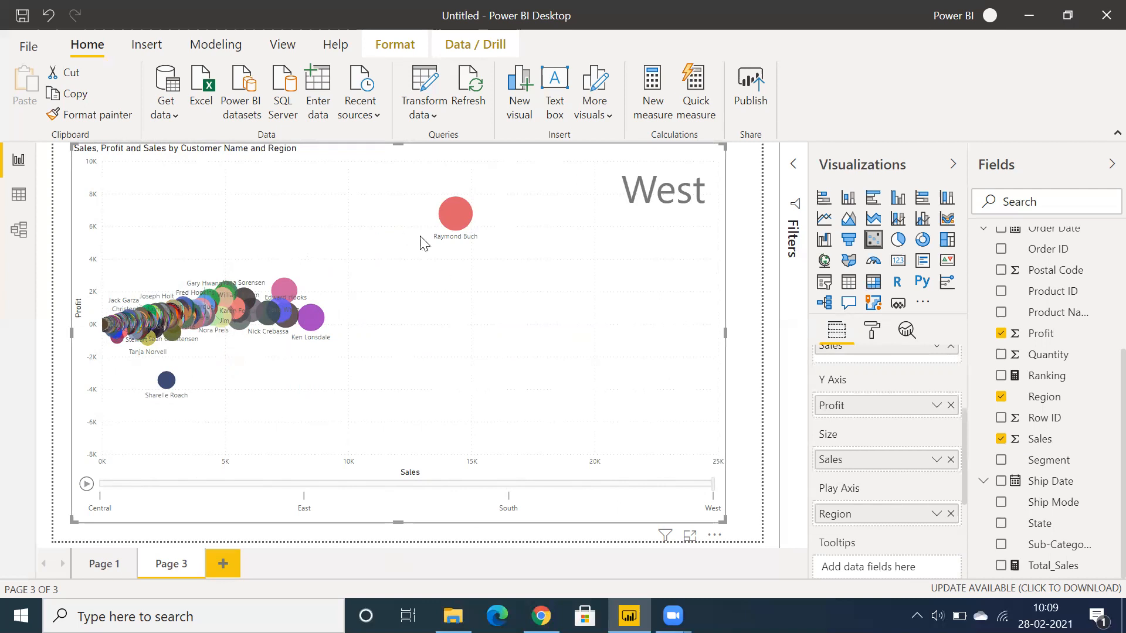
mouse_move(298, 327)
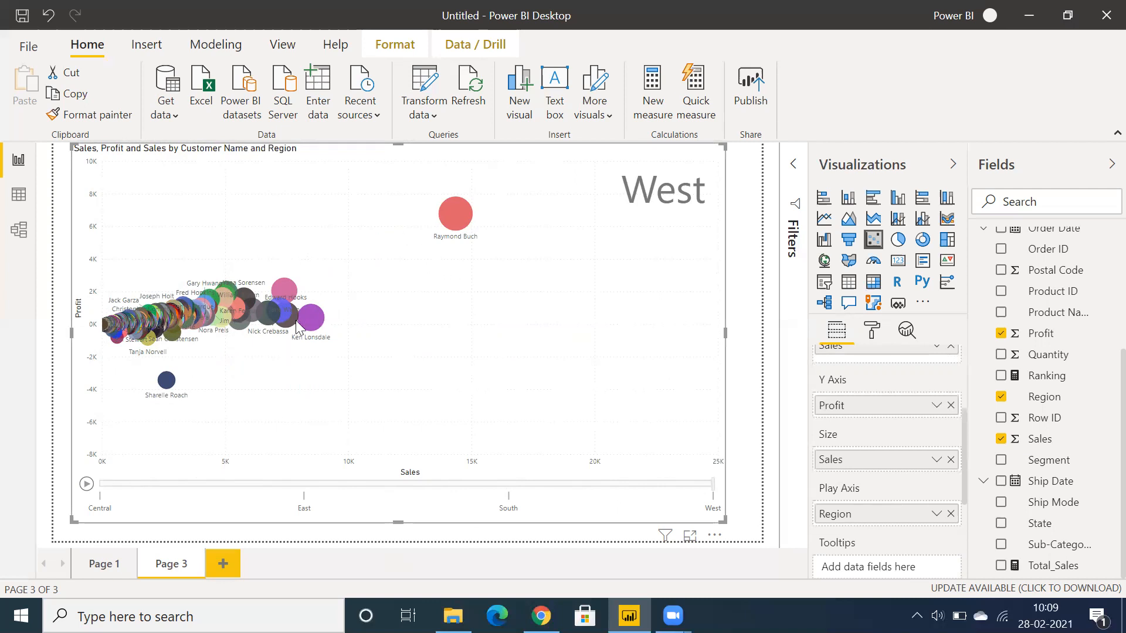
mouse_move(691, 330)
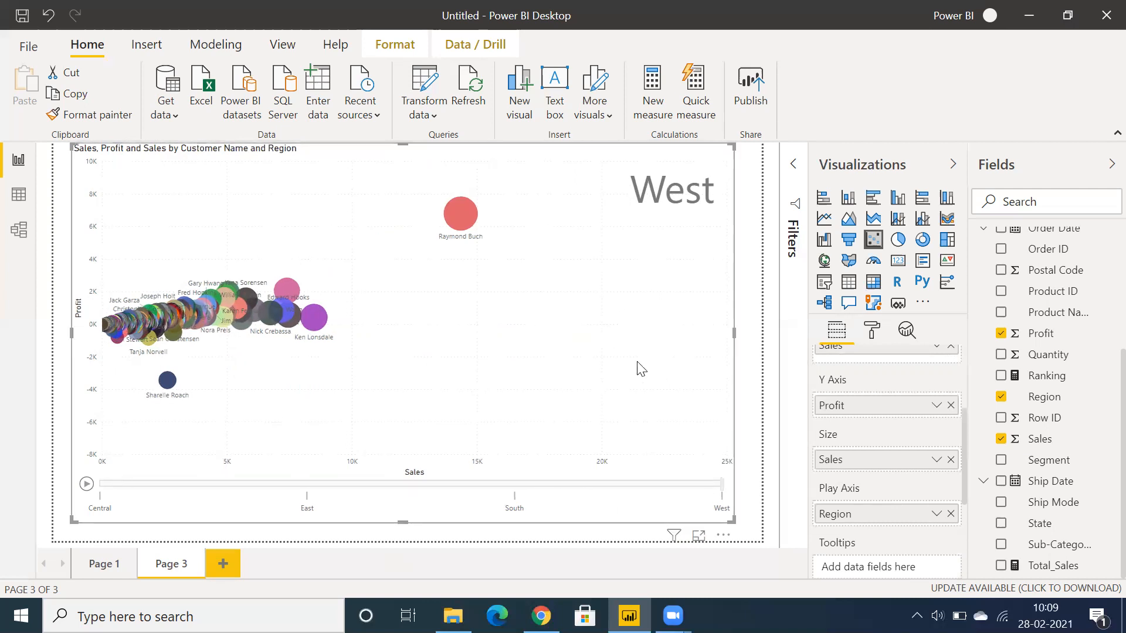
mouse_move(608, 191)
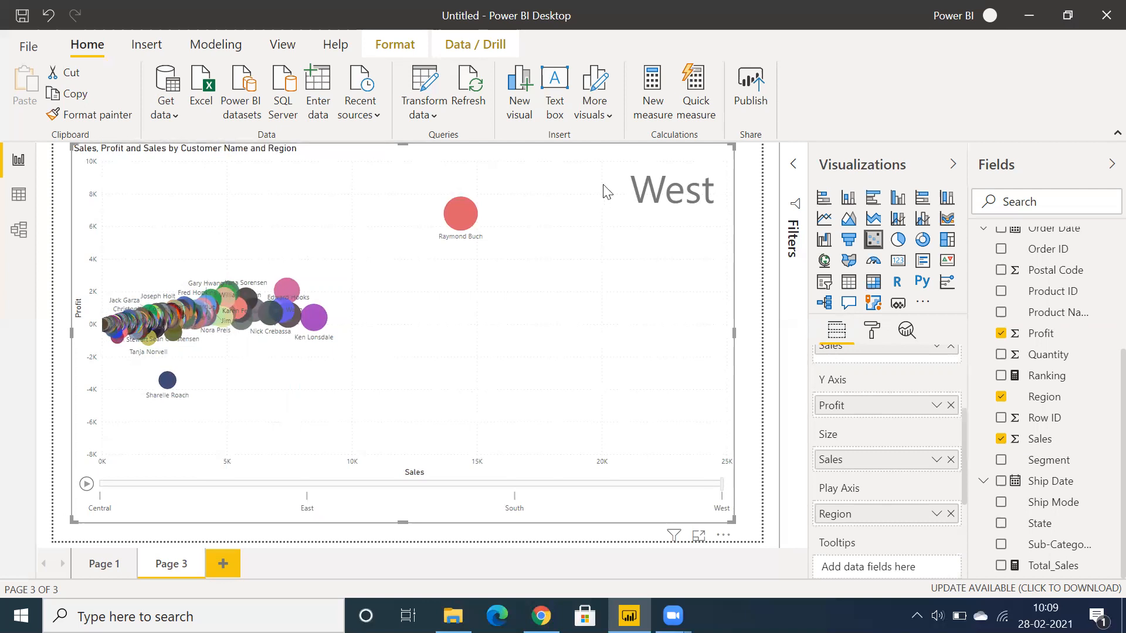